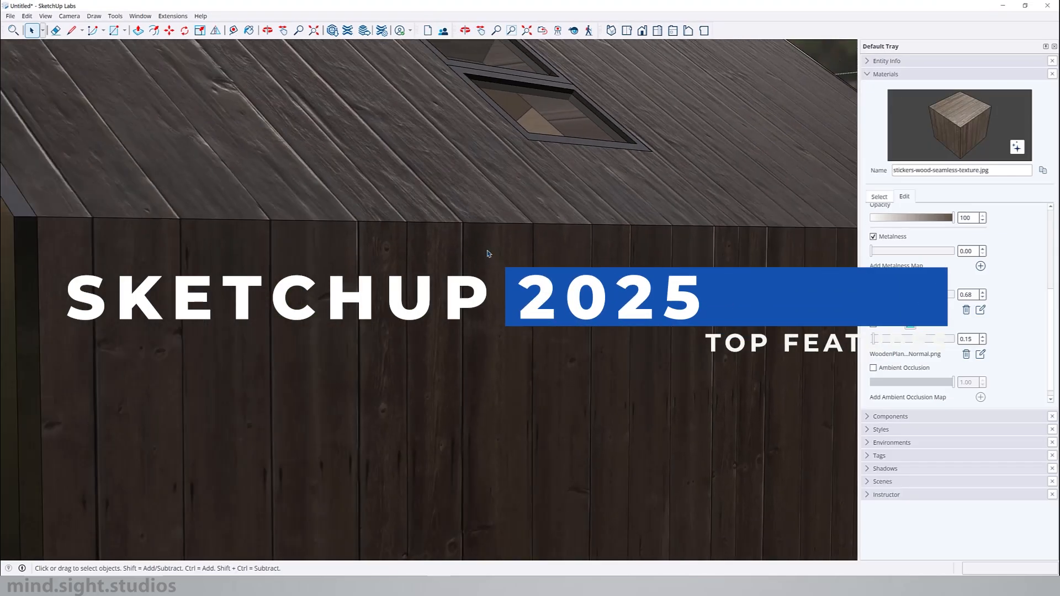
# Orbit out to the full front view of the cabin and auto-hide the Default Tray.
pyautogui.click(266, 29)
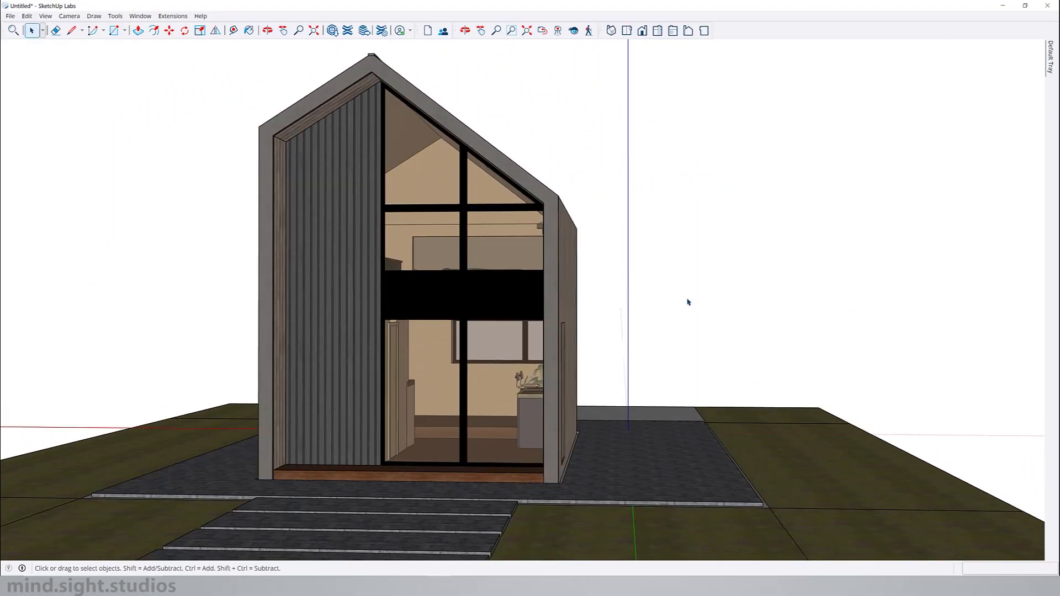
# Reopen the Default Tray and apply the Sky - Sunset 2K IBL environment, scrolling toward Styles.
pyautogui.click(1048, 56)
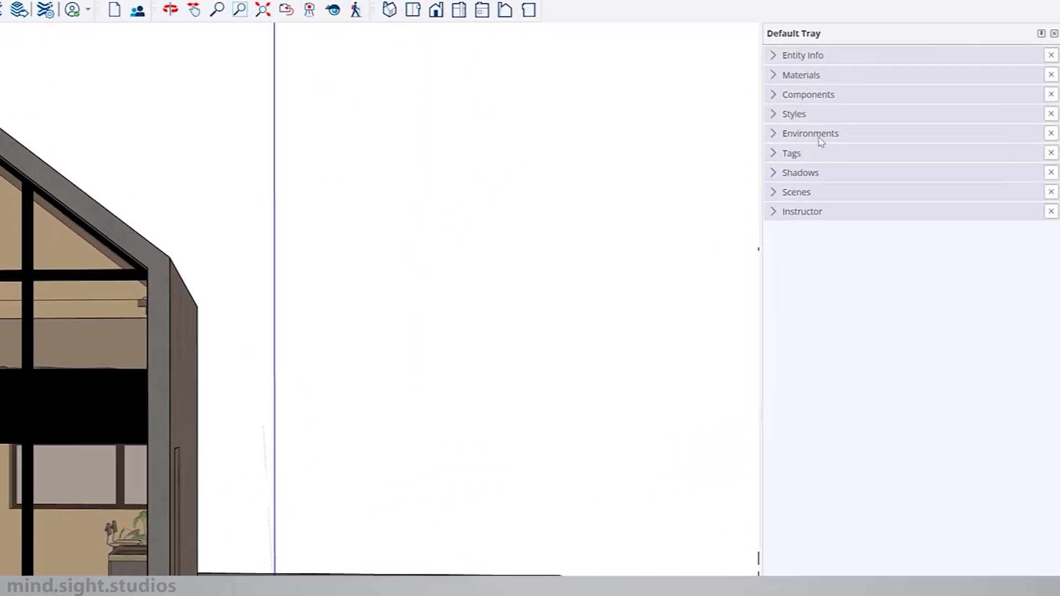
pyautogui.click(809, 133)
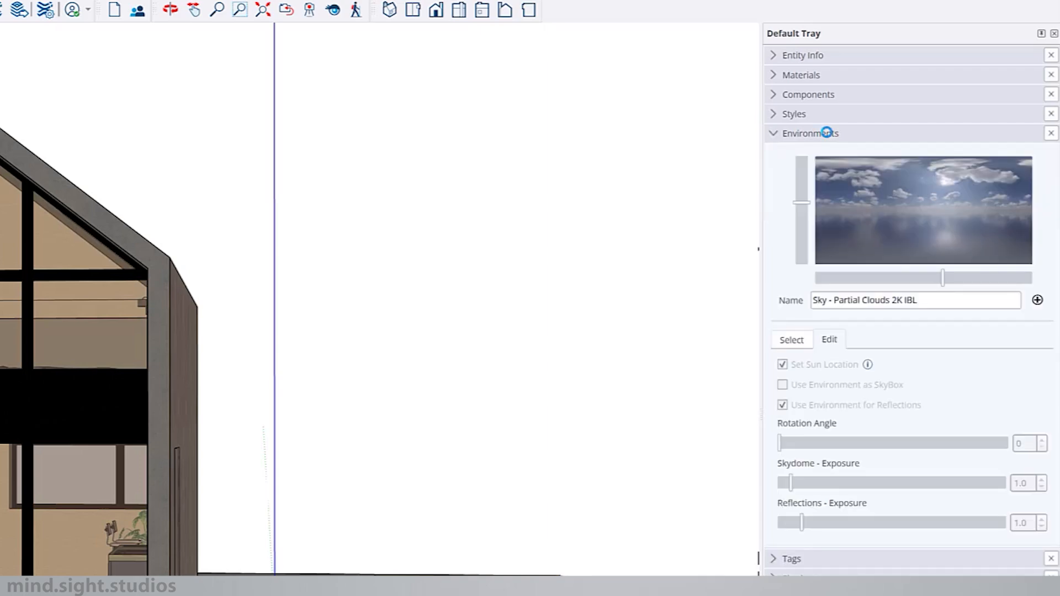
pyautogui.click(790, 339)
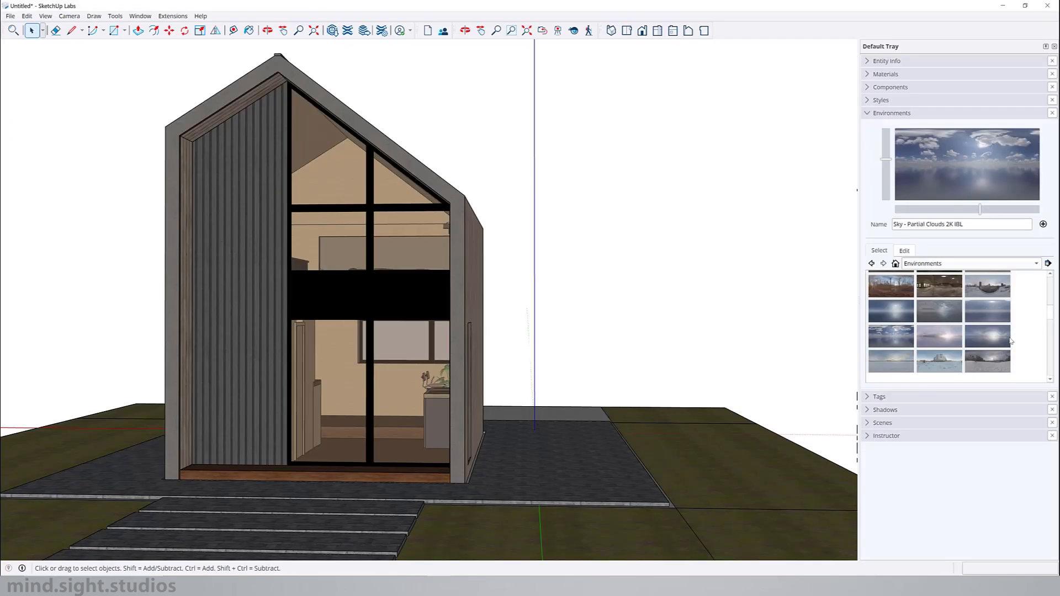
pyautogui.click(986, 336)
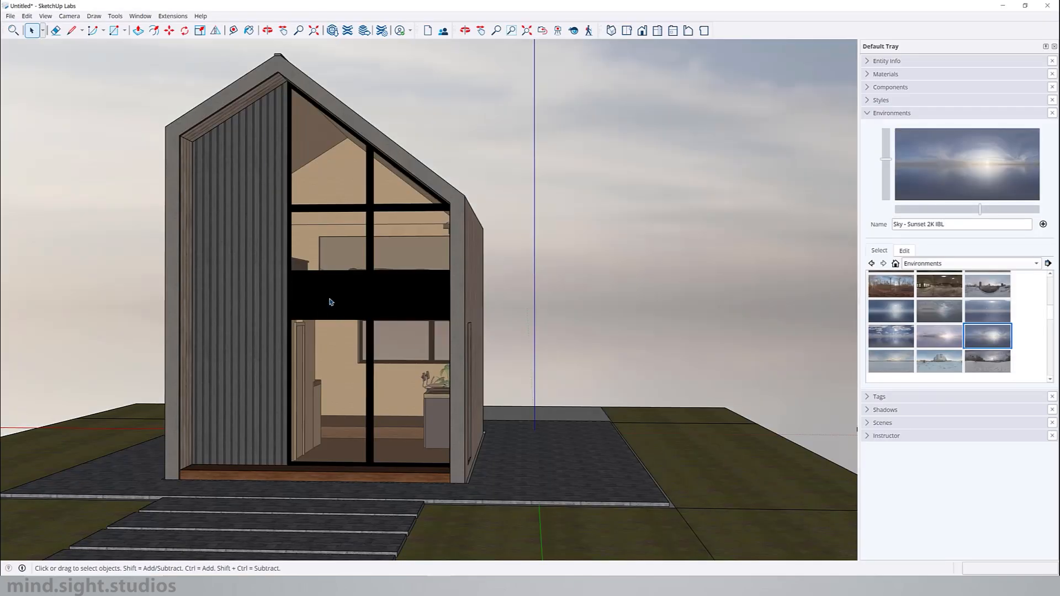
pyautogui.scroll(-3)
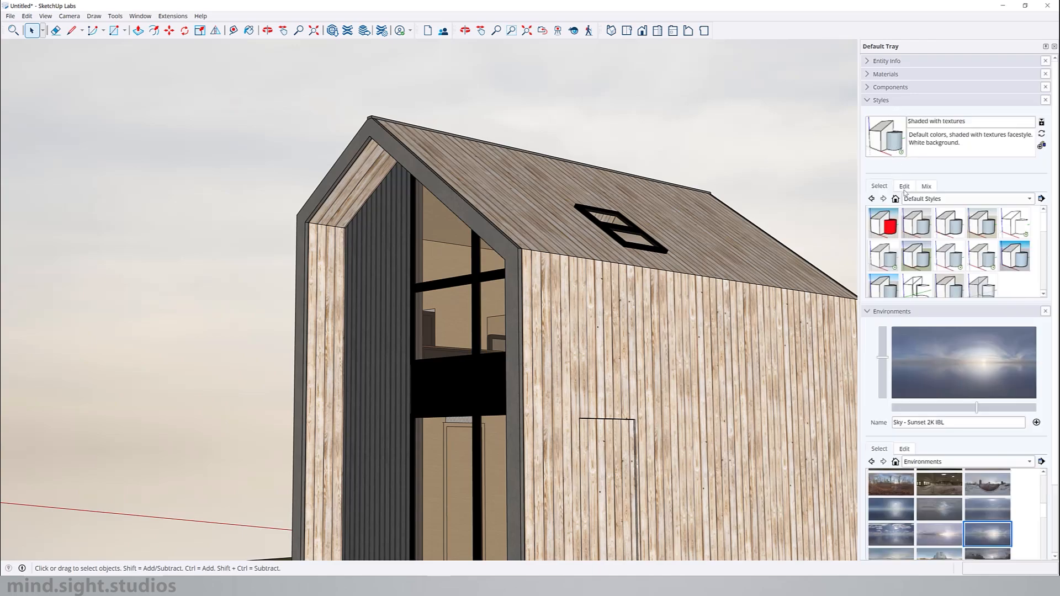
# Turn on Display Photoreal Materials in the style's Face settings.
pyautogui.click(903, 186)
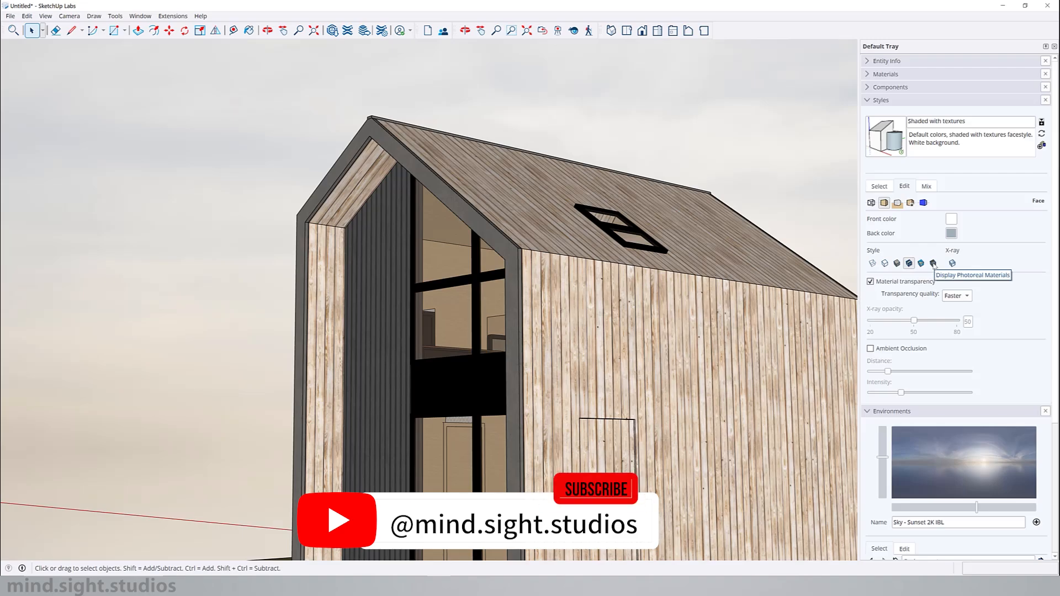
pyautogui.click(933, 263)
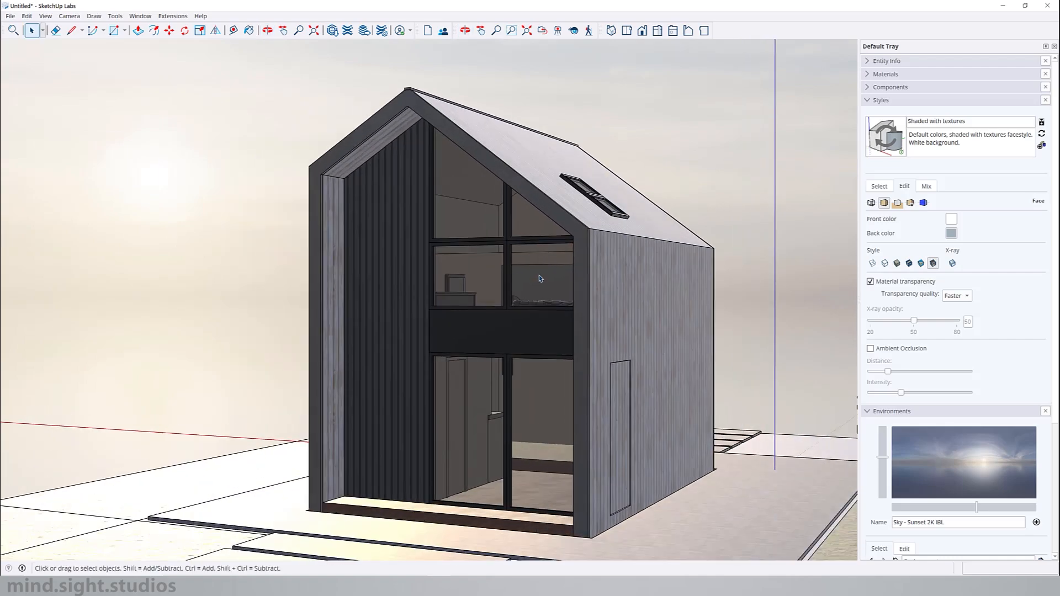
# Try Dusk and Light Forest environments, then settle on Empty Field 2K IBL.
pyautogui.click(880, 100)
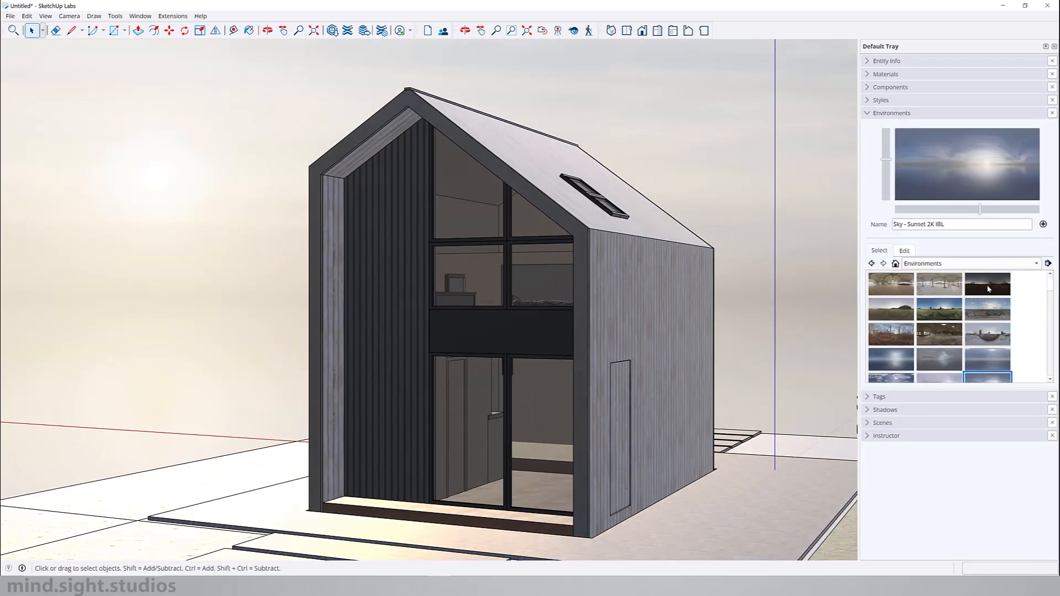
pyautogui.click(987, 283)
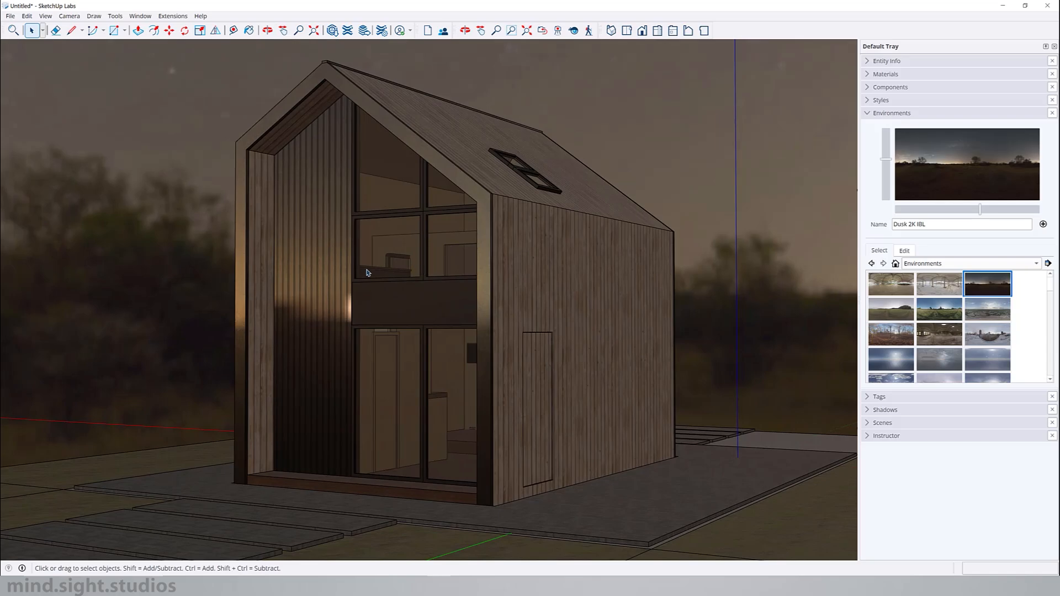
pyautogui.click(890, 333)
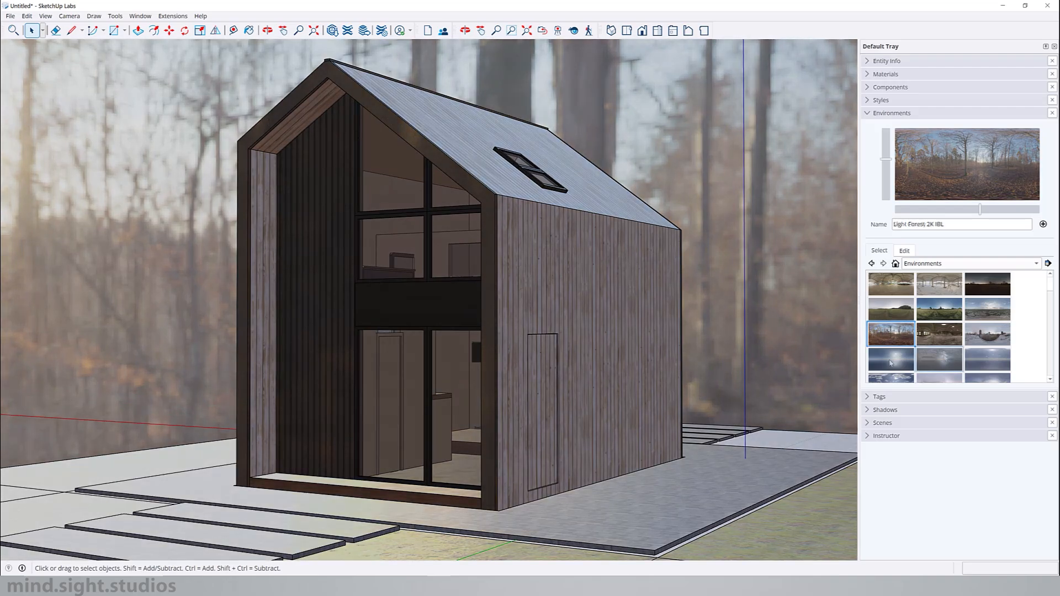
pyautogui.click(986, 283)
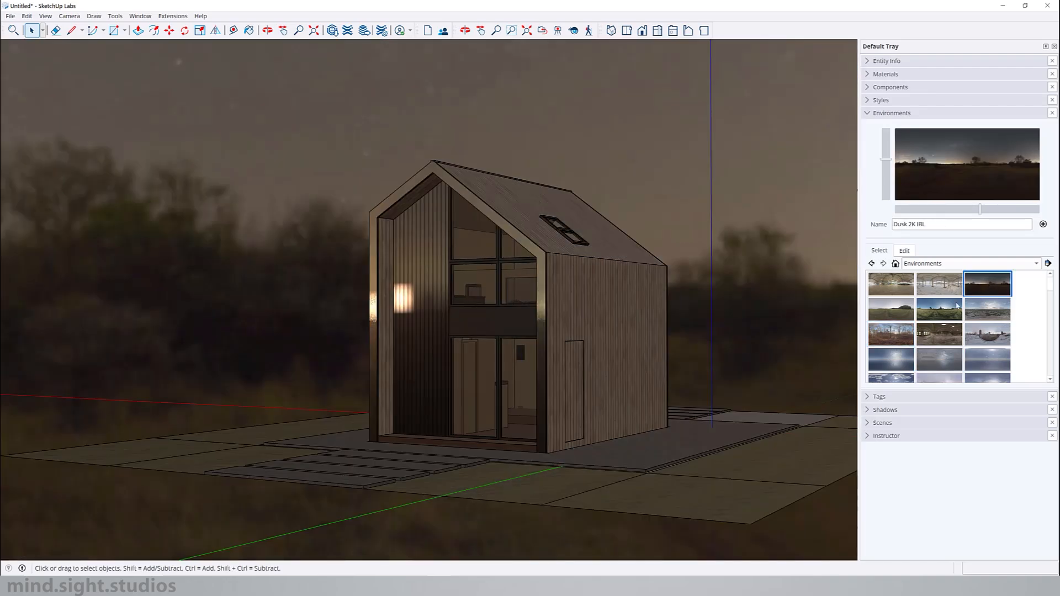
pyautogui.click(986, 334)
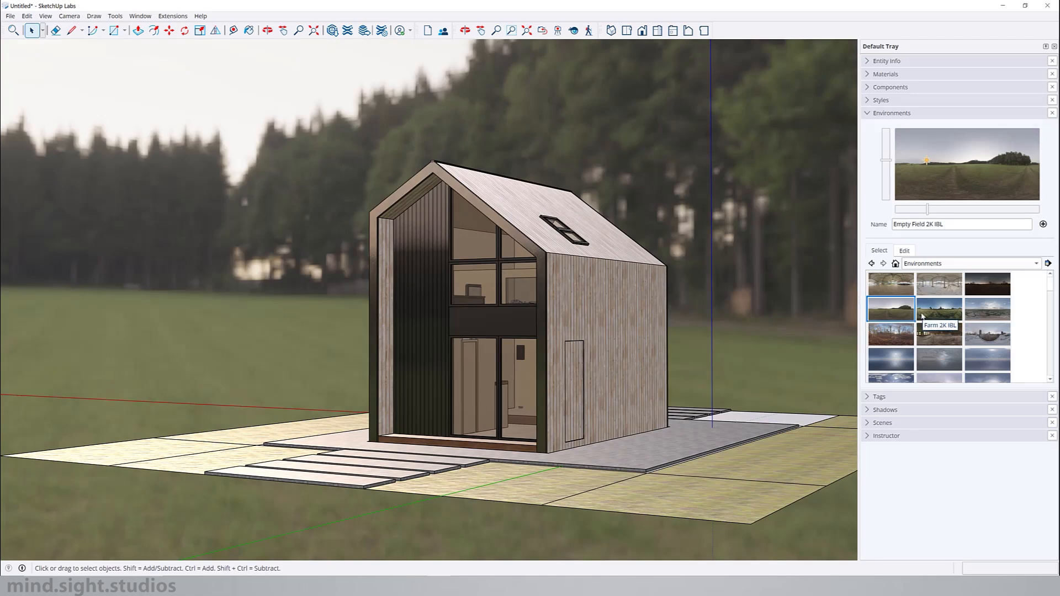
# Toggle Set Sun Location and Use Environment as SkyBox off and back on.
pyautogui.click(904, 250)
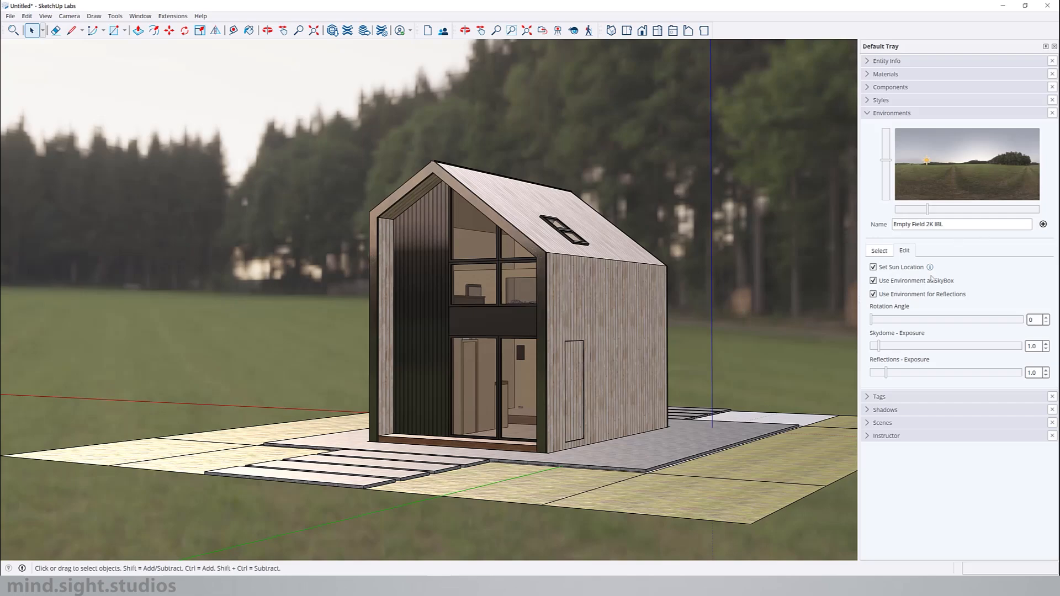
pyautogui.click(873, 266)
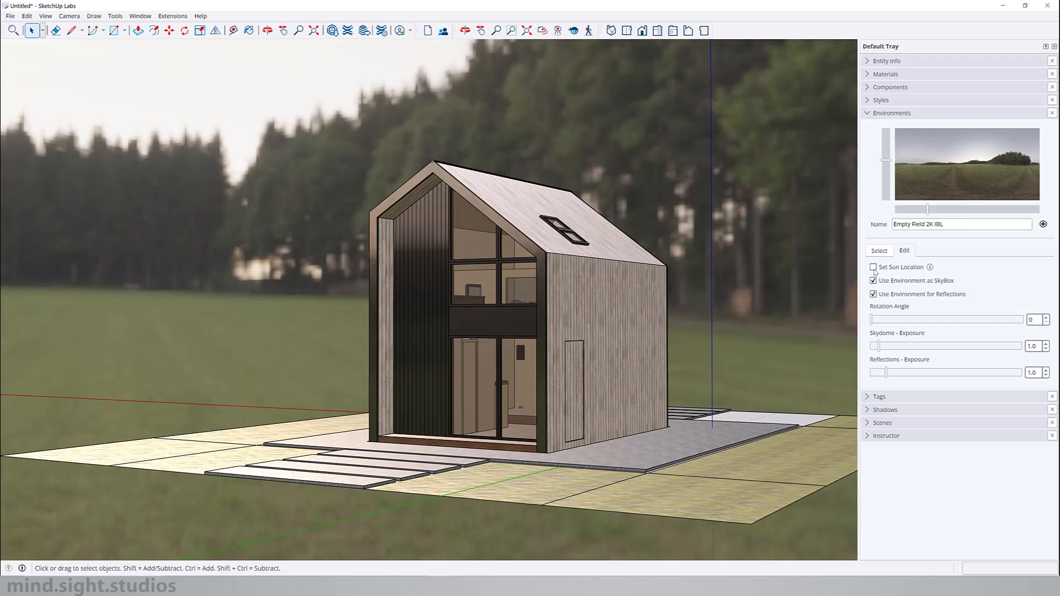
pyautogui.click(874, 268)
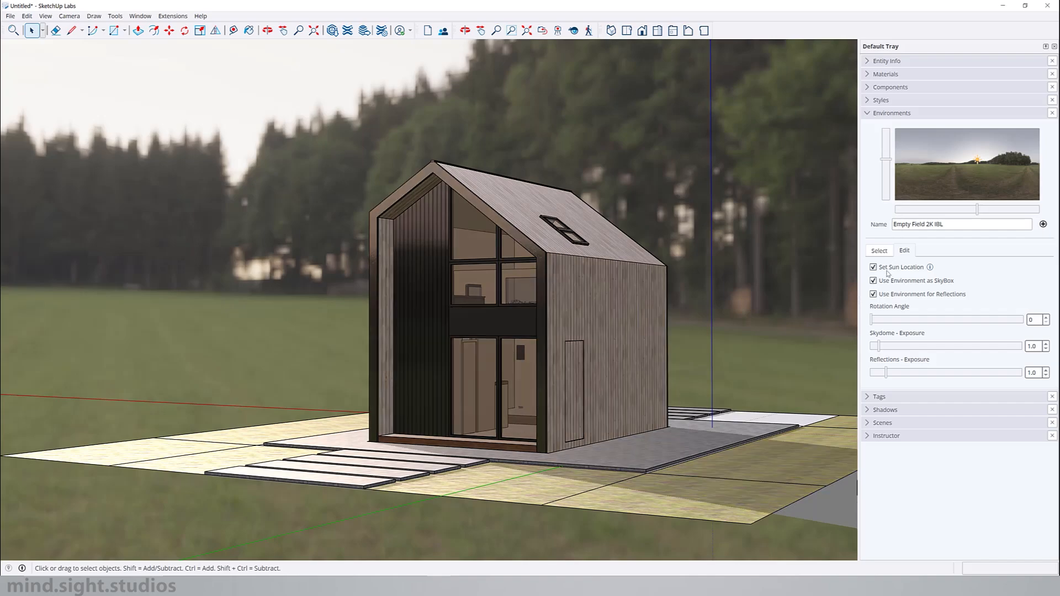
pyautogui.click(874, 281)
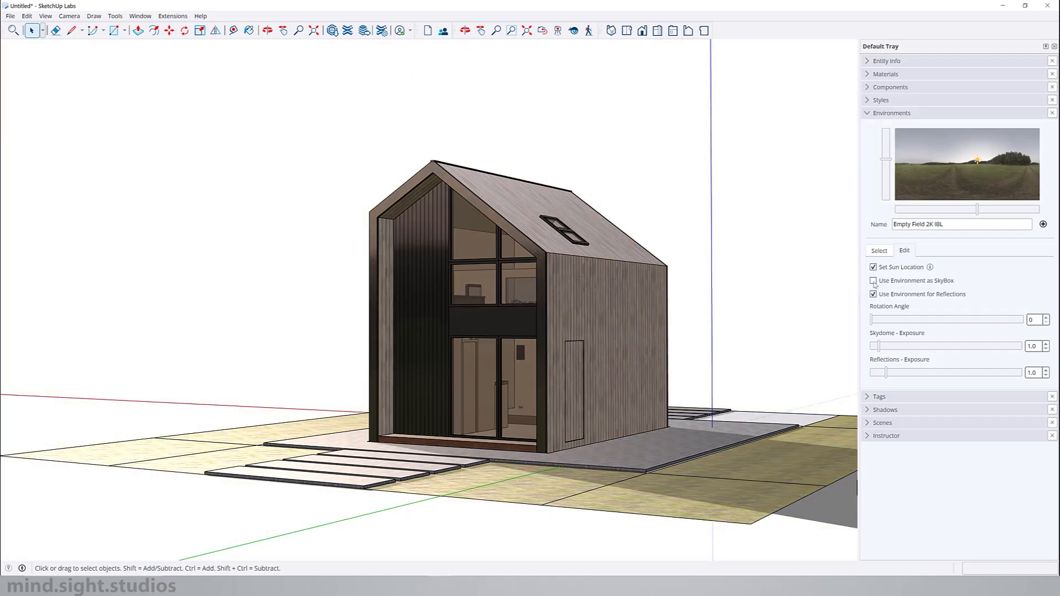
pyautogui.click(873, 280)
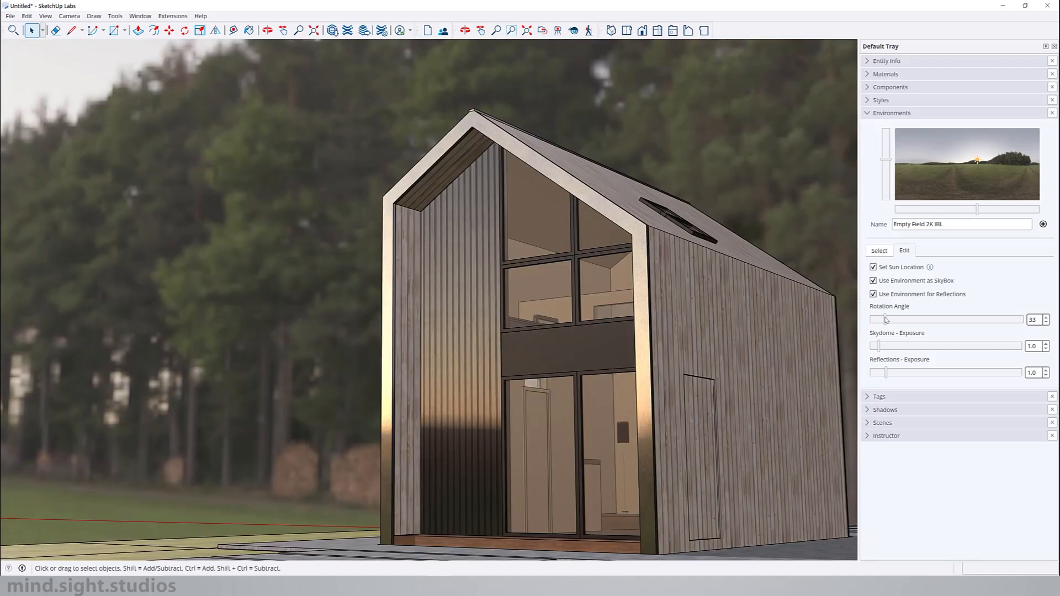
# Spin the environment rotation around and back to nearly zero.
pyautogui.moveTo(883, 319); pyautogui.dragTo(870, 319)
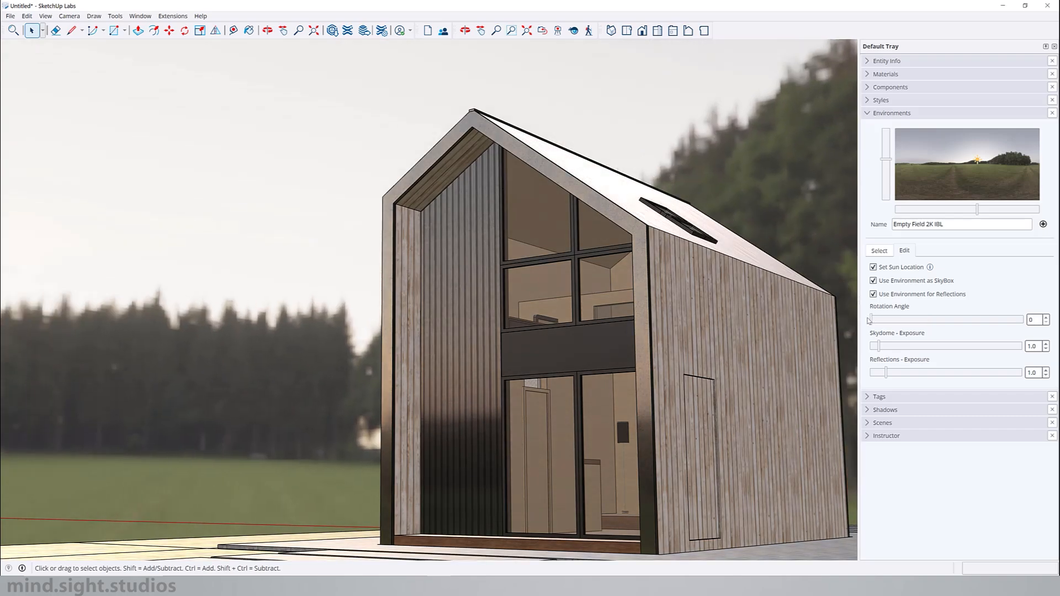
pyautogui.moveTo(873, 319); pyautogui.dragTo(919, 319)
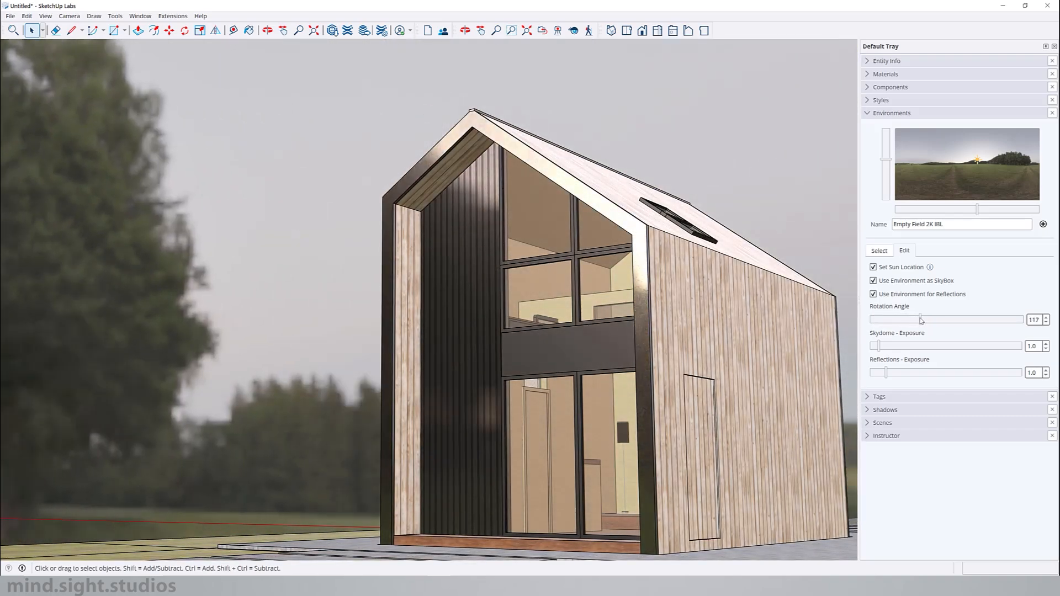
pyautogui.moveTo(918, 319); pyautogui.dragTo(885, 319)
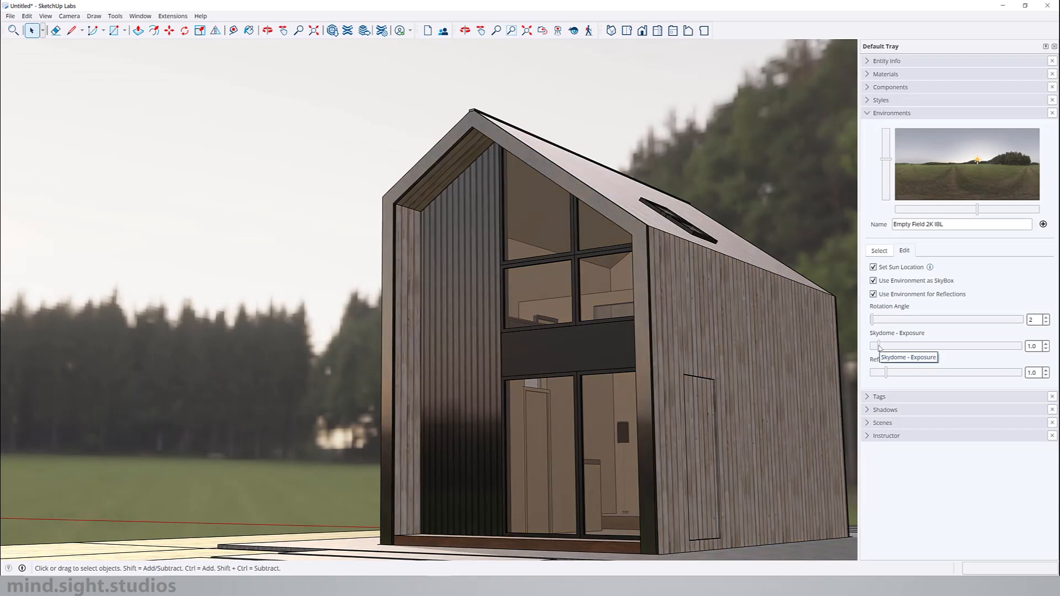
# Set Skydome Exposure to 0.6 and Reflections Exposure to 0.4.
pyautogui.moveTo(879, 346); pyautogui.dragTo(890, 346)
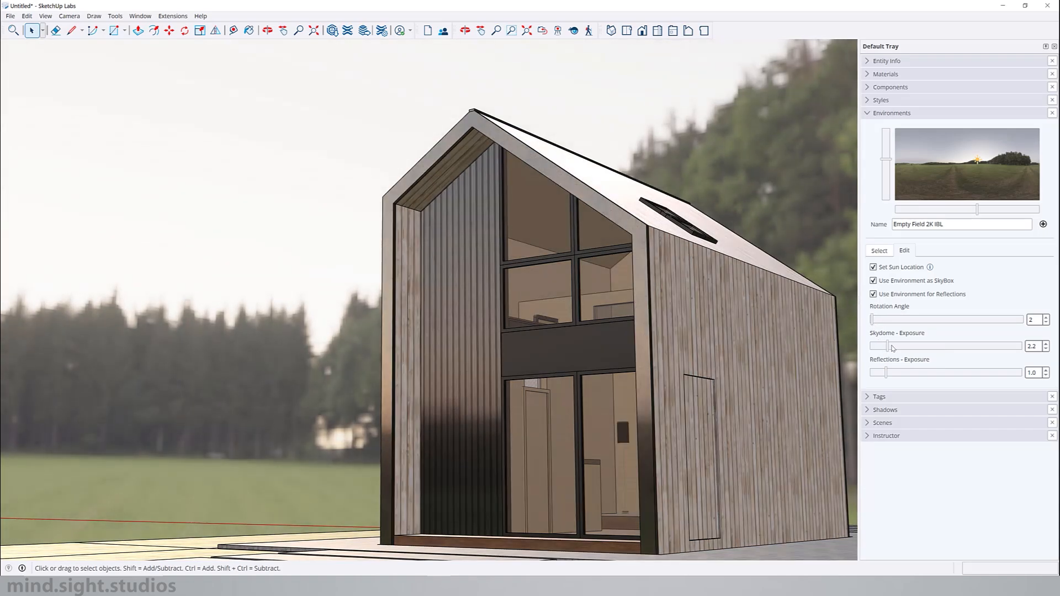
pyautogui.moveTo(892, 346); pyautogui.dragTo(872, 346)
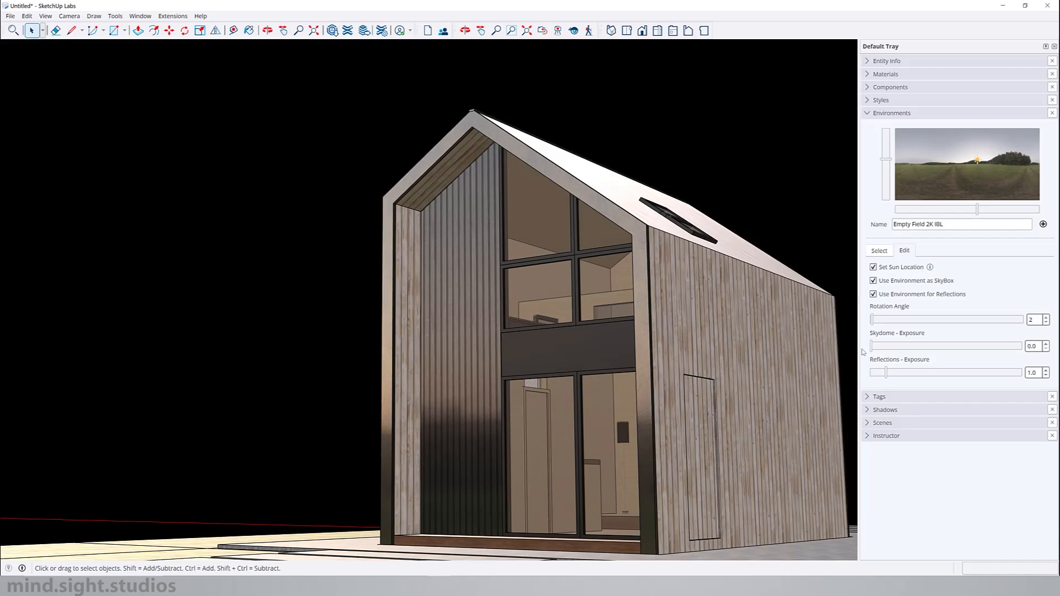
pyautogui.moveTo(872, 346); pyautogui.dragTo(884, 345)
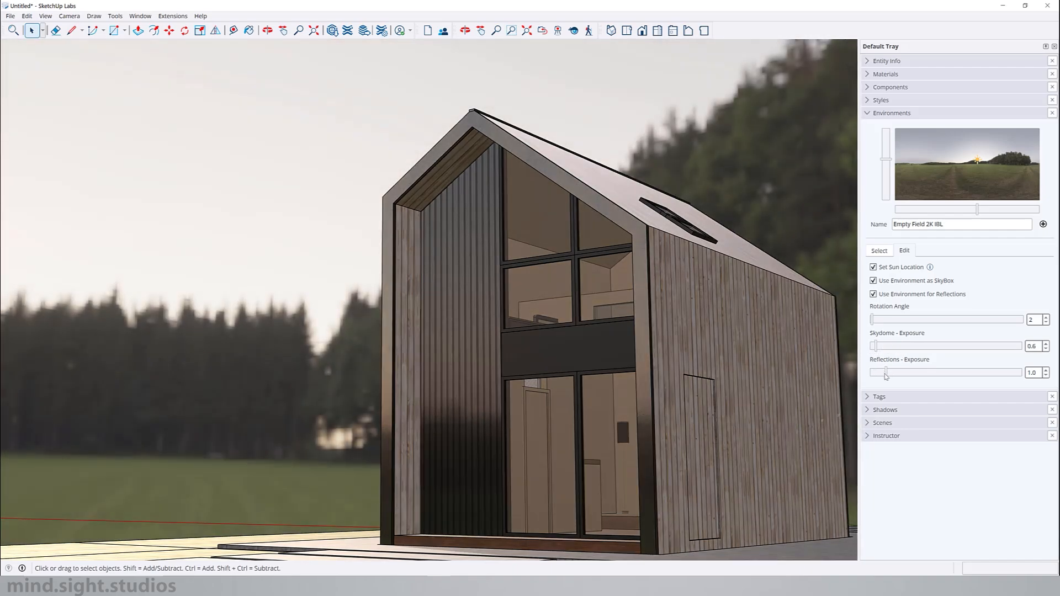
pyautogui.moveTo(885, 373); pyautogui.dragTo(878, 372)
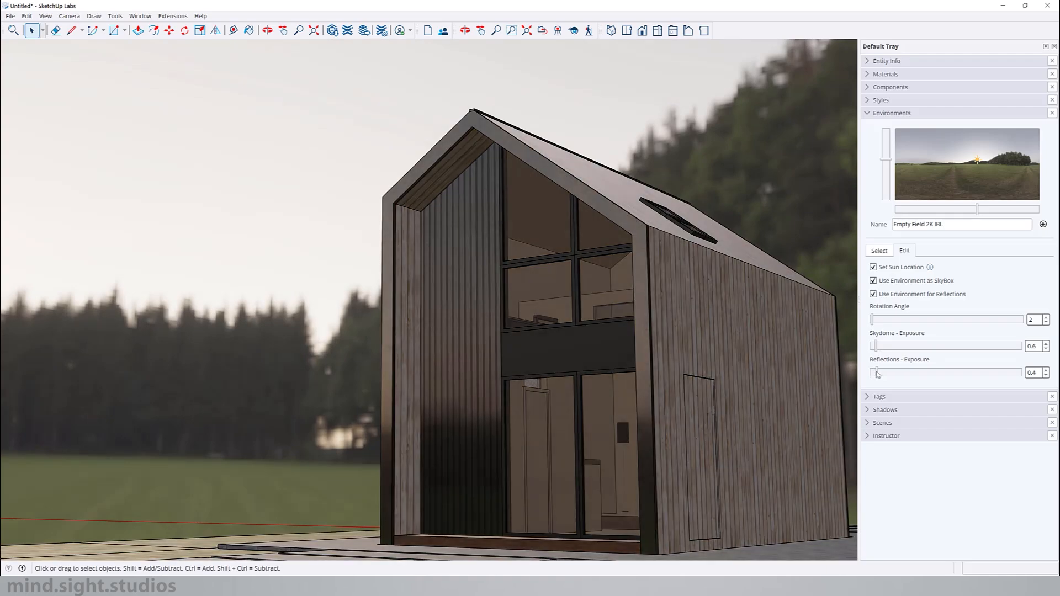
pyautogui.moveTo(876, 373); pyautogui.dragTo(886, 373)
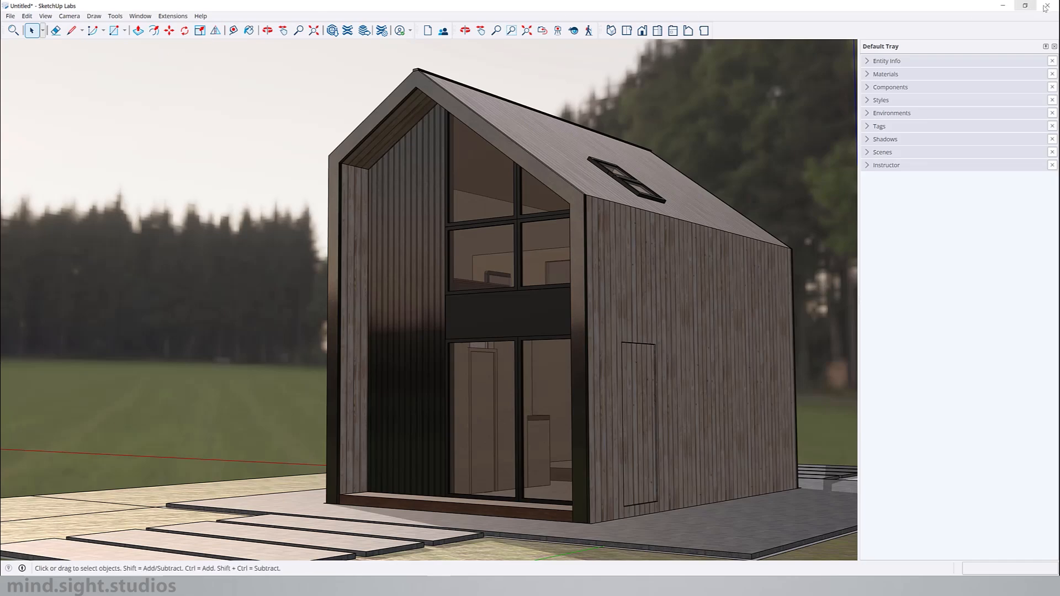
# Show the Metal material collection in the Materials panel's Select tab.
pyautogui.click(885, 73)
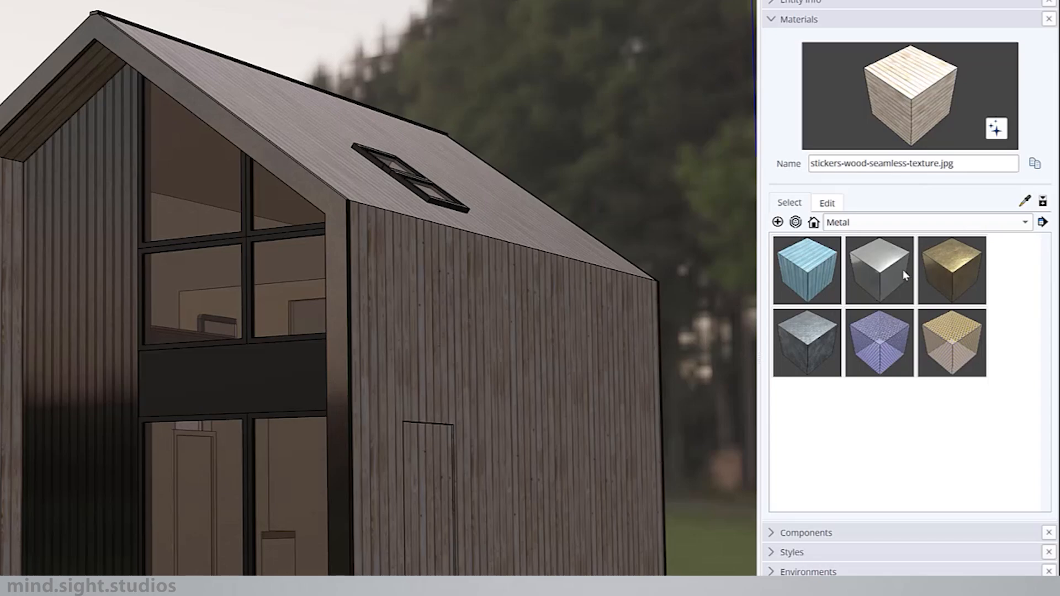
pyautogui.click(926, 222)
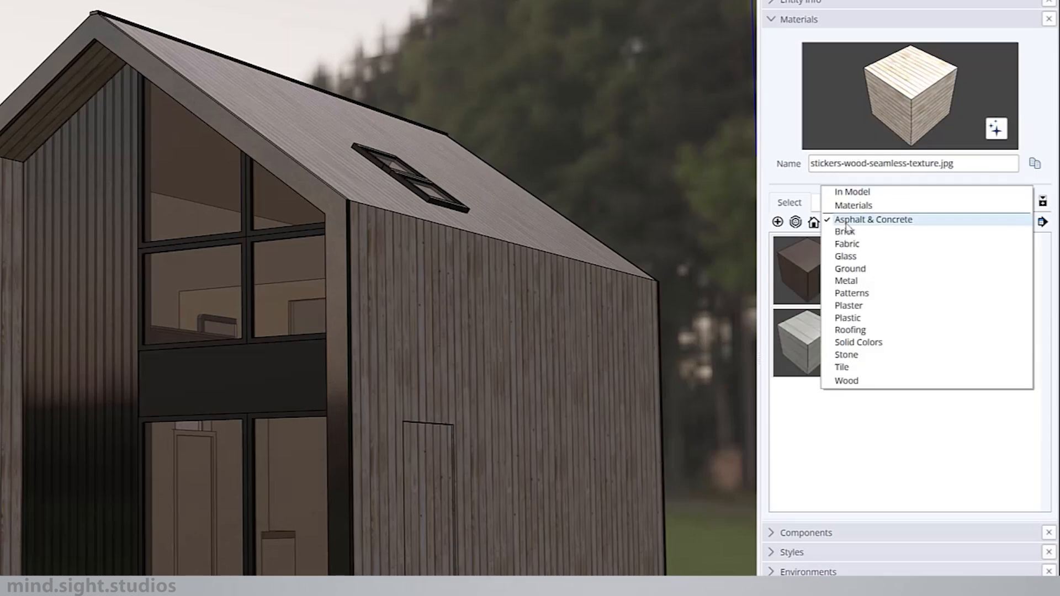
pyautogui.click(844, 231)
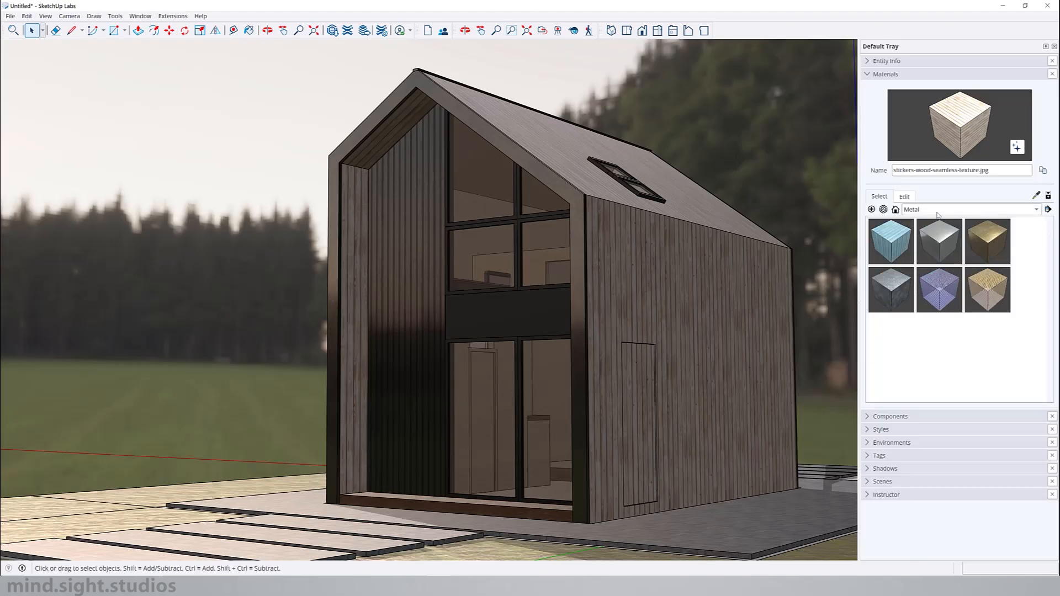
pyautogui.scroll(3)
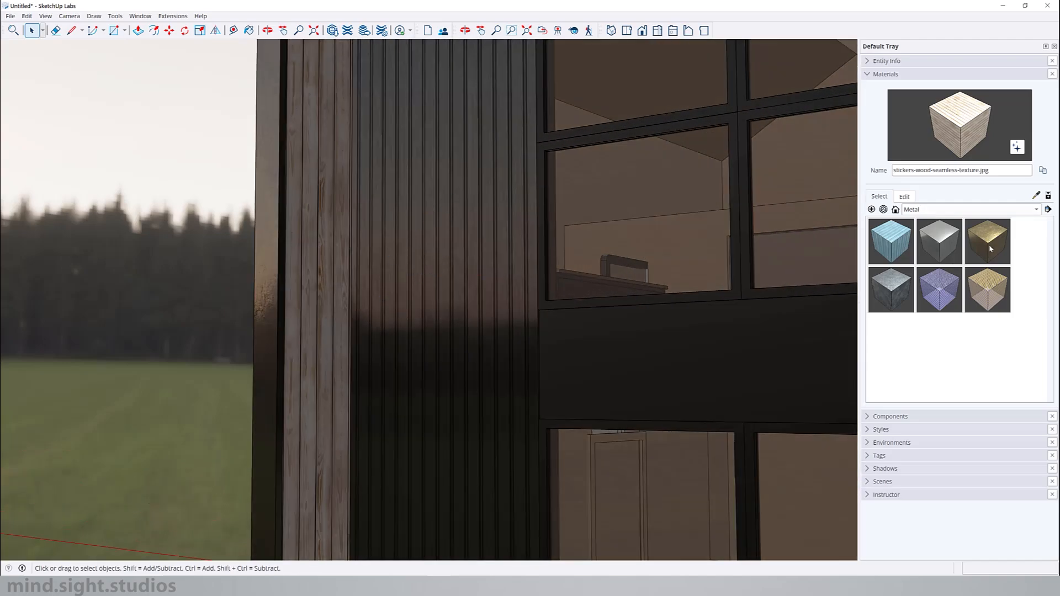
# Paint the gable wall with gold Metal_10_1K and scroll through its PBR settings.
pyautogui.click(986, 242)
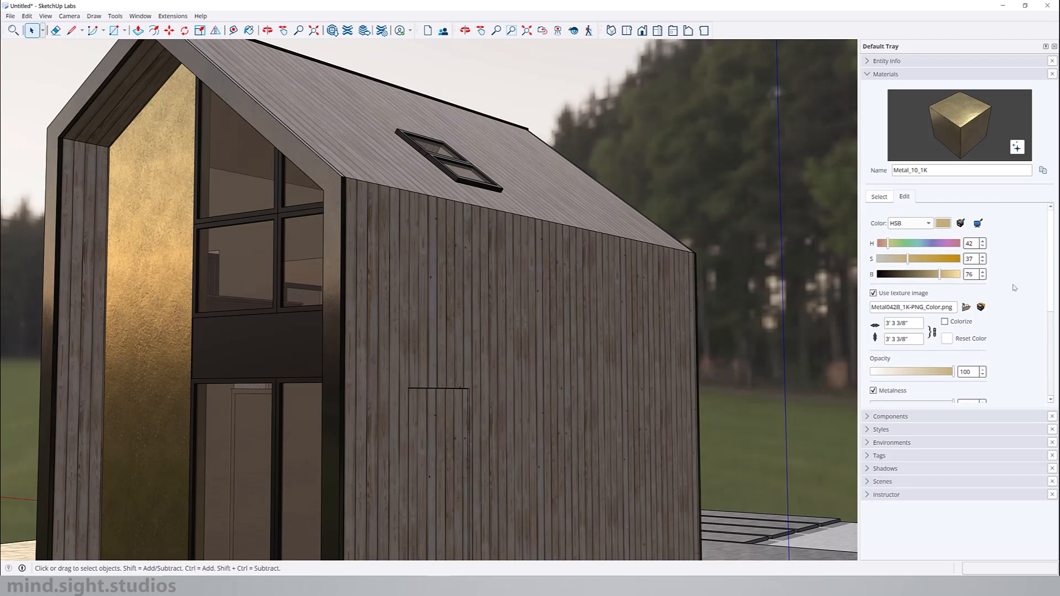
pyautogui.moveTo(996, 230)
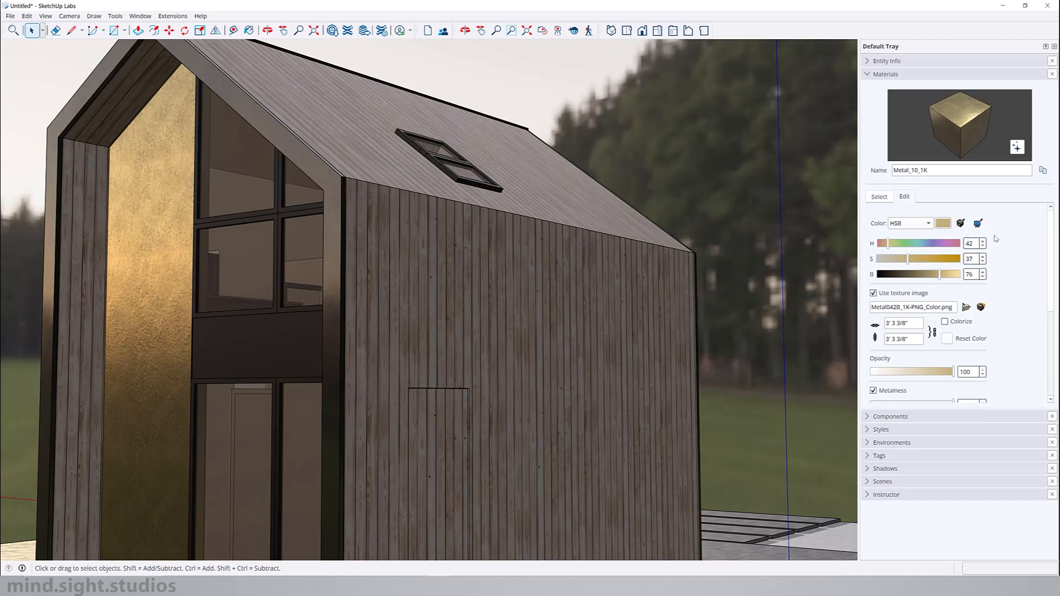
pyautogui.moveTo(883, 350)
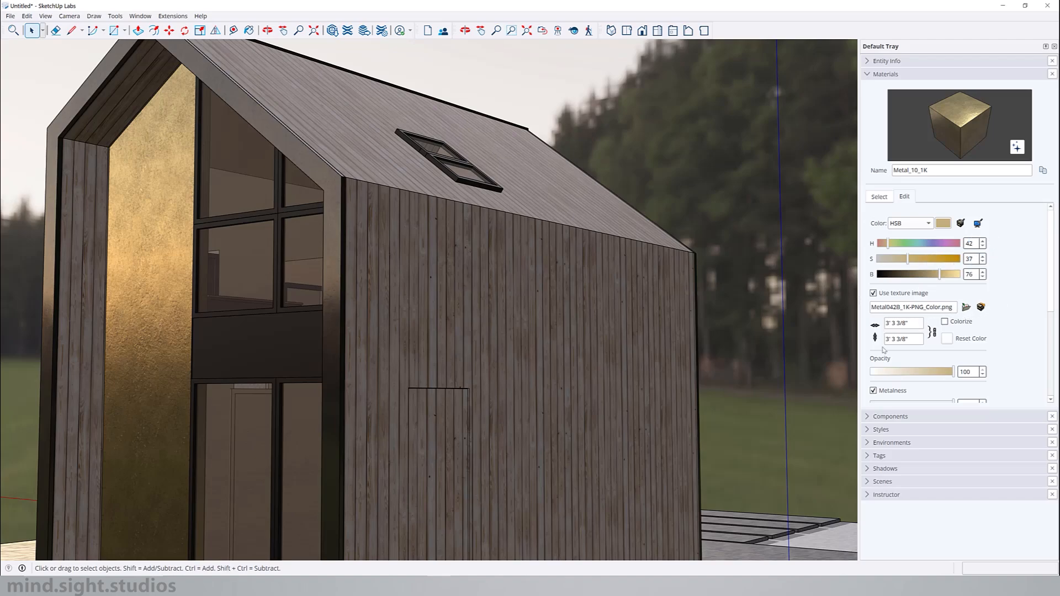
pyautogui.moveTo(1053, 264)
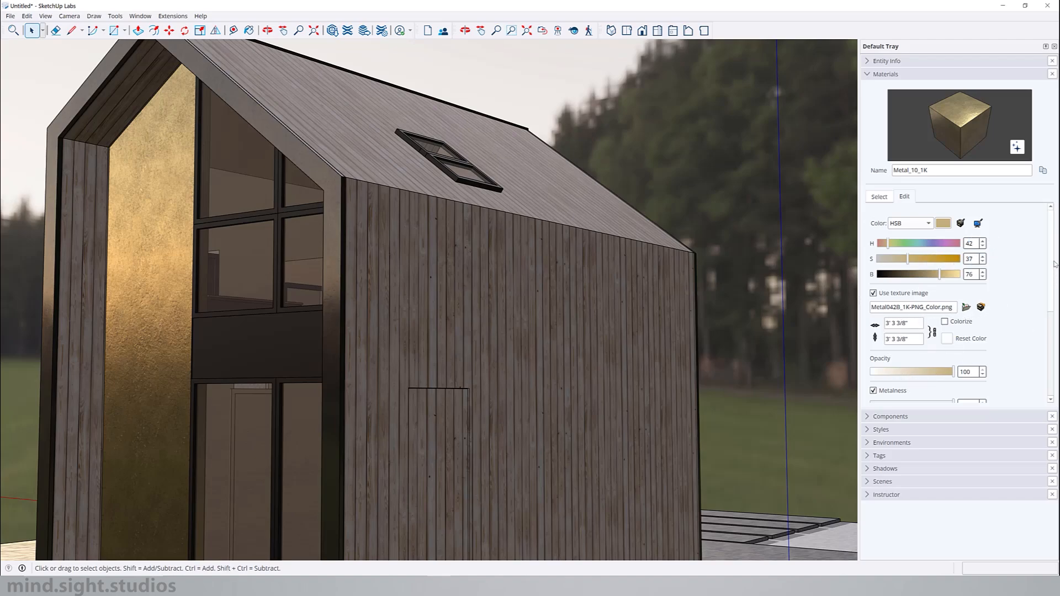
pyautogui.scroll(-3)
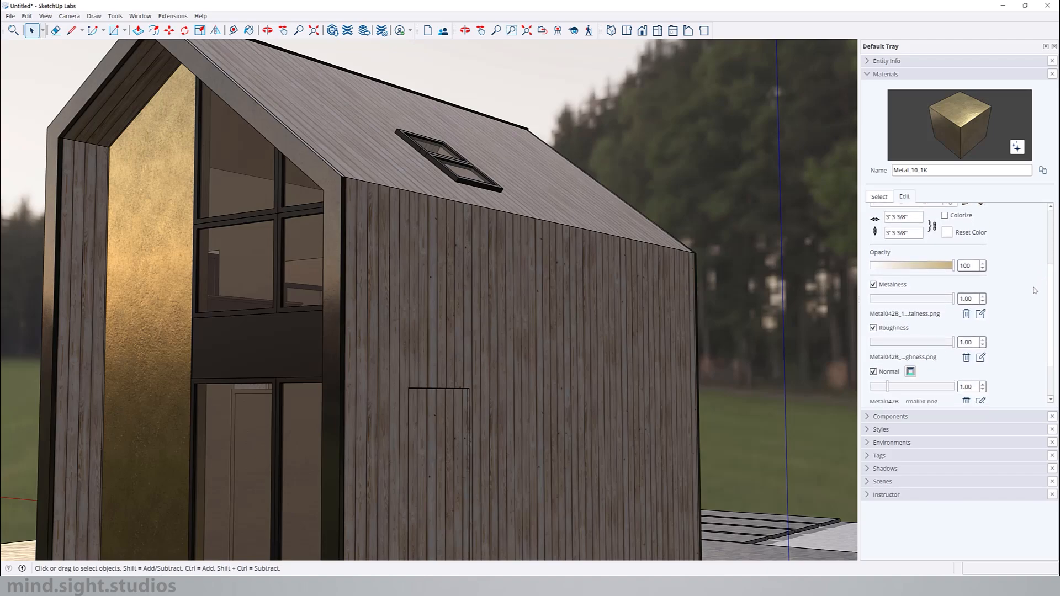
pyautogui.scroll(-3)
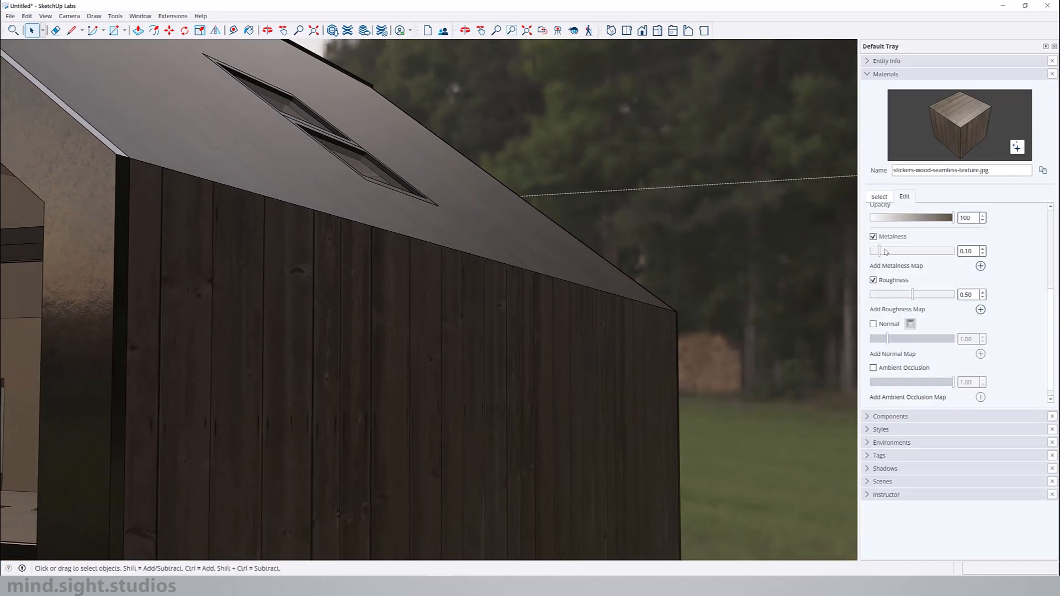
# Set the wood material's metalness to zero and experiment with roughness.
pyautogui.moveTo(883, 250); pyautogui.dragTo(909, 251)
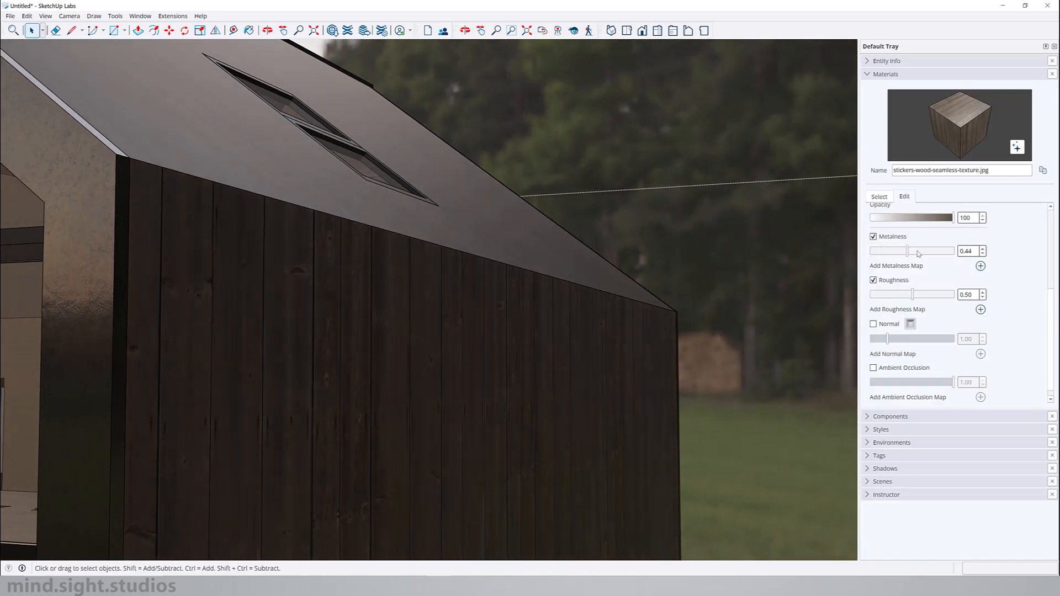
pyautogui.moveTo(911, 251); pyautogui.dragTo(925, 251)
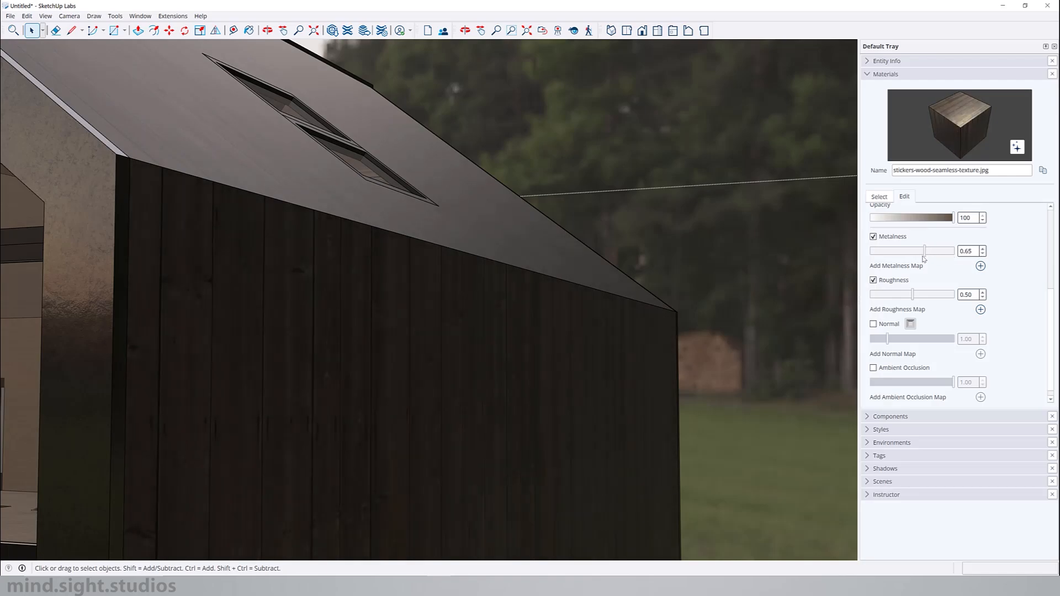
pyautogui.moveTo(924, 250); pyautogui.dragTo(875, 250)
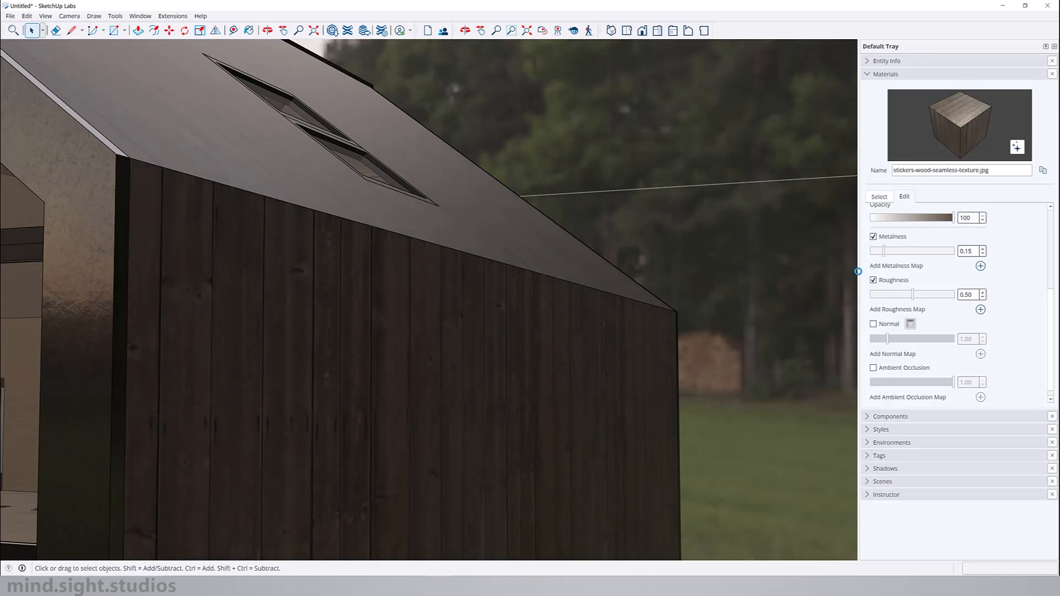
pyautogui.moveTo(892, 250); pyautogui.dragTo(875, 251)
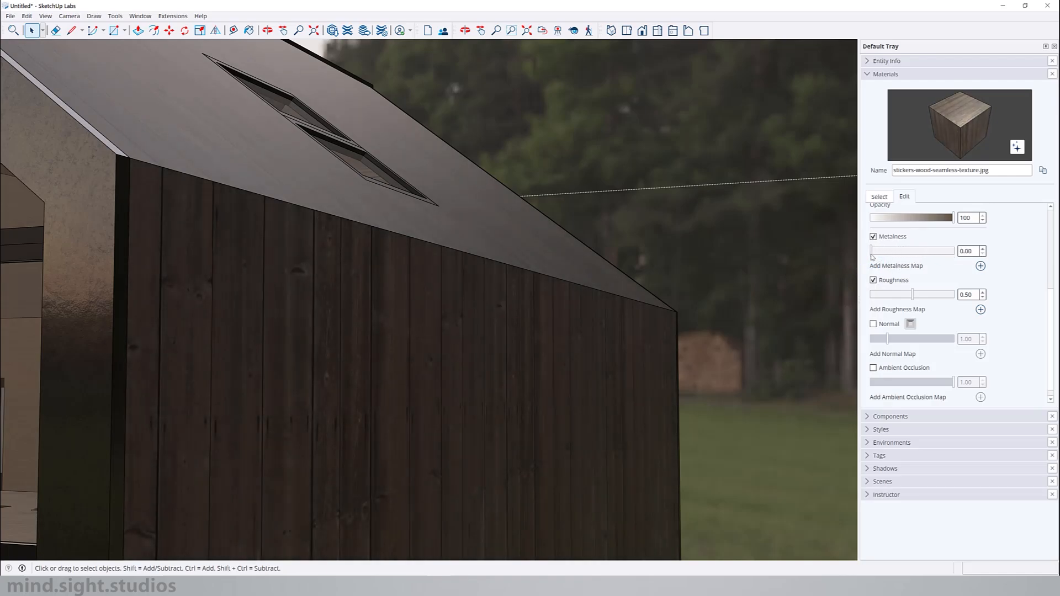
pyautogui.moveTo(877, 275)
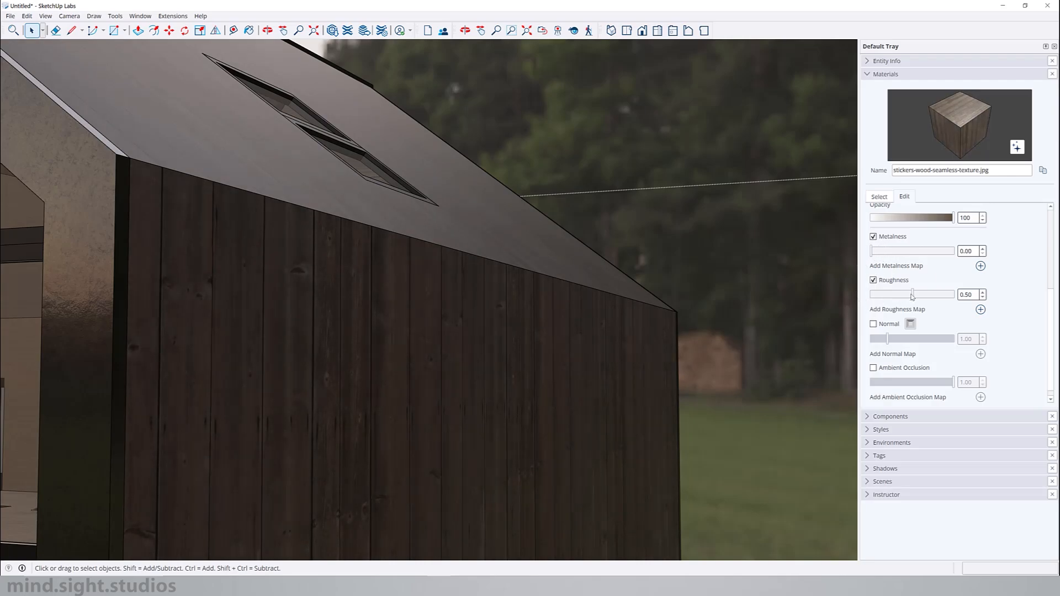
pyautogui.moveTo(912, 294); pyautogui.dragTo(877, 294)
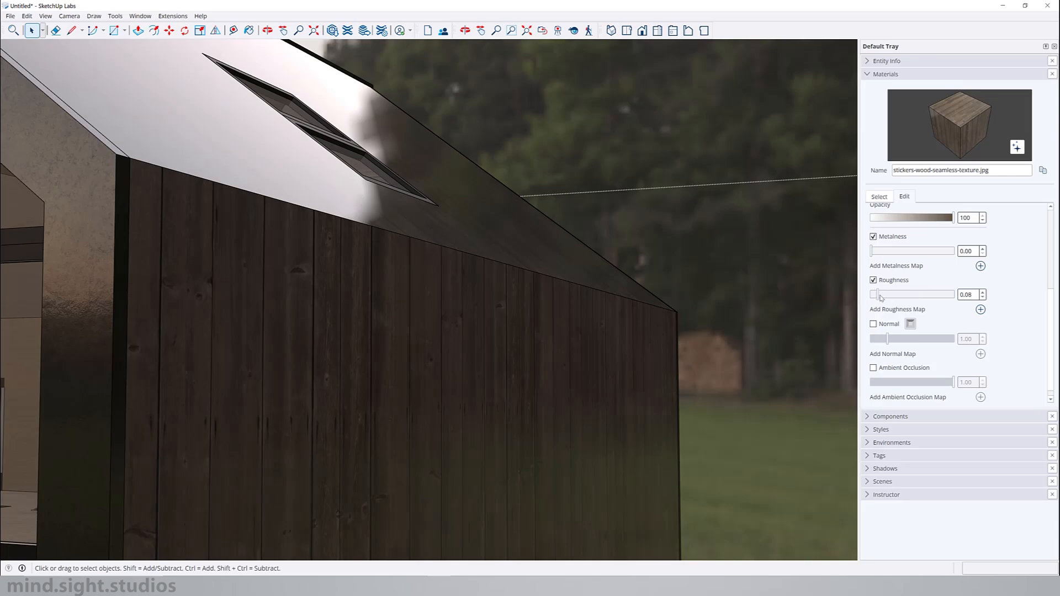
pyautogui.moveTo(882, 294); pyautogui.dragTo(954, 294)
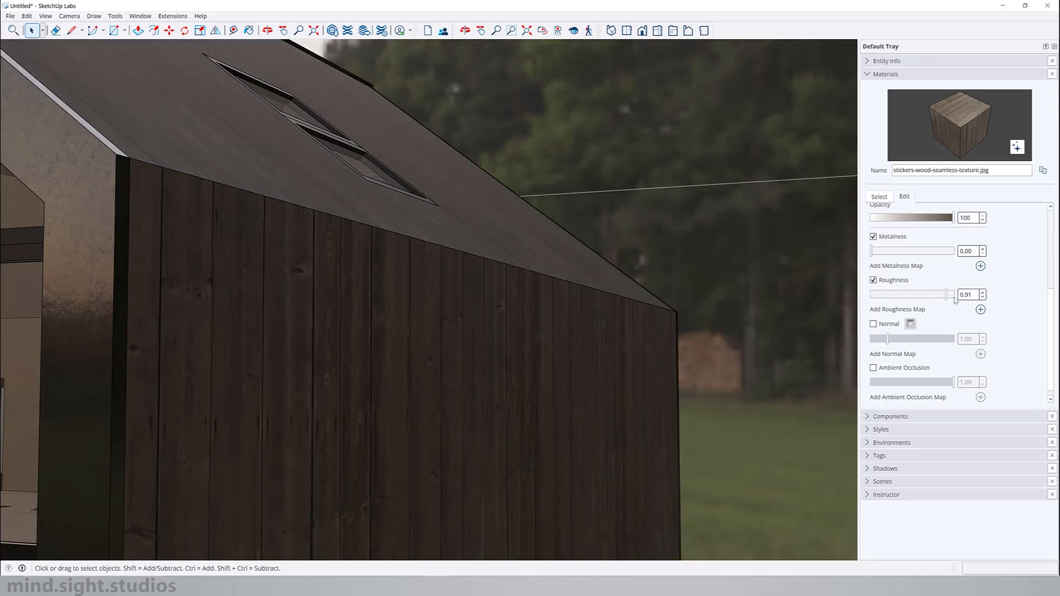
# Add WoodenPlanks05_1K_Roughness.png as roughness map, enable a normal map, and orbit close.
pyautogui.click(980, 309)
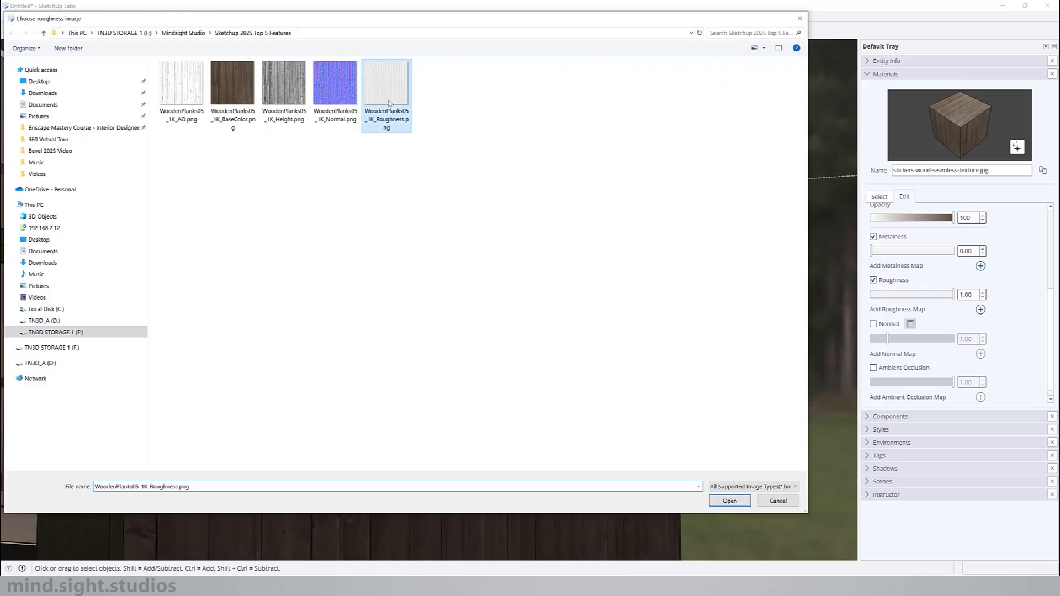
pyautogui.click(729, 500)
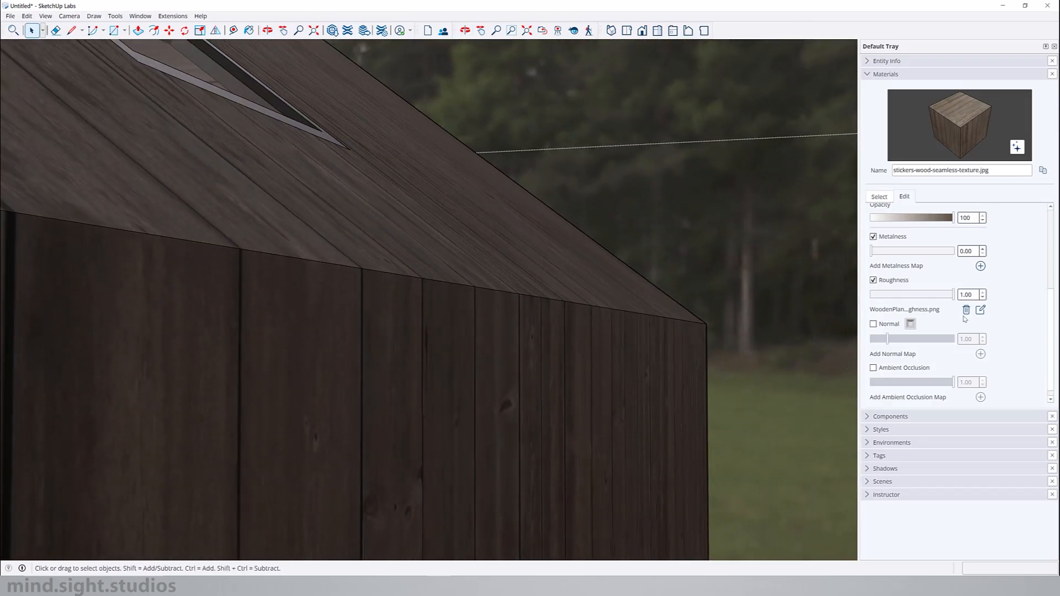
pyautogui.moveTo(950, 294); pyautogui.dragTo(918, 294)
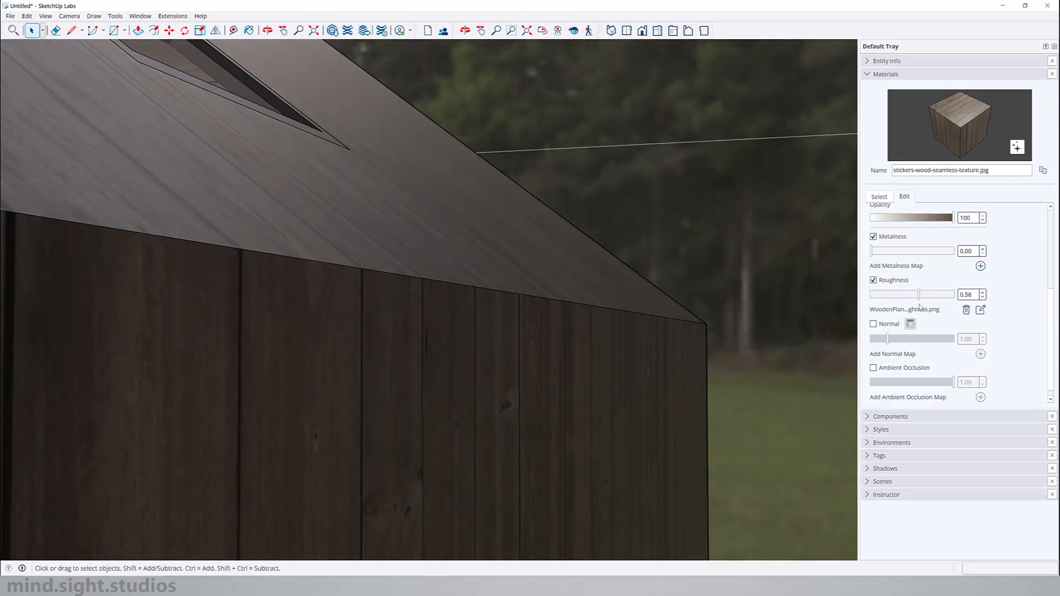
pyautogui.moveTo(919, 294); pyautogui.dragTo(927, 294)
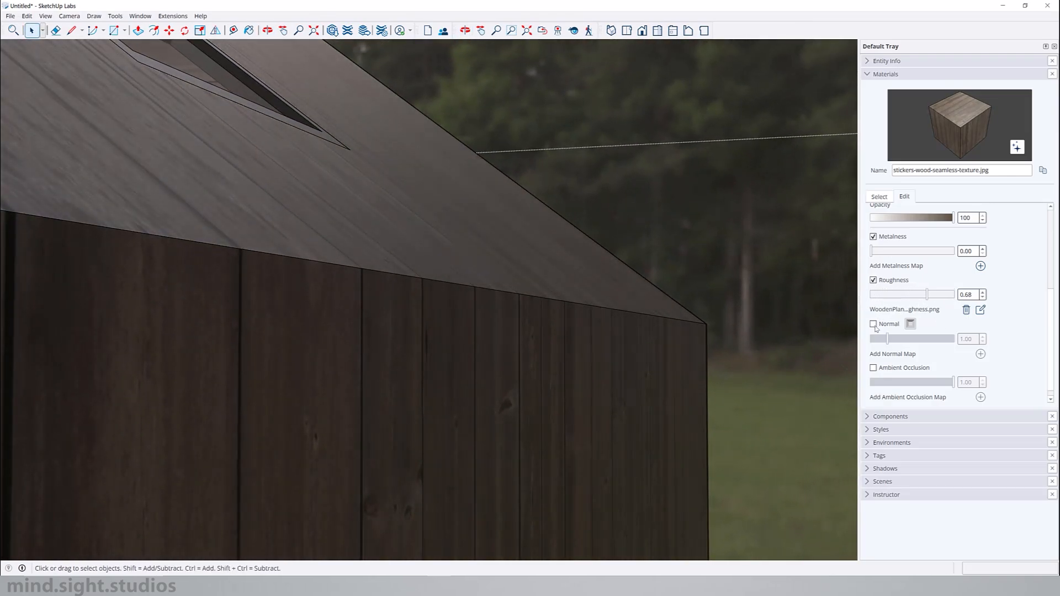
pyautogui.click(873, 324)
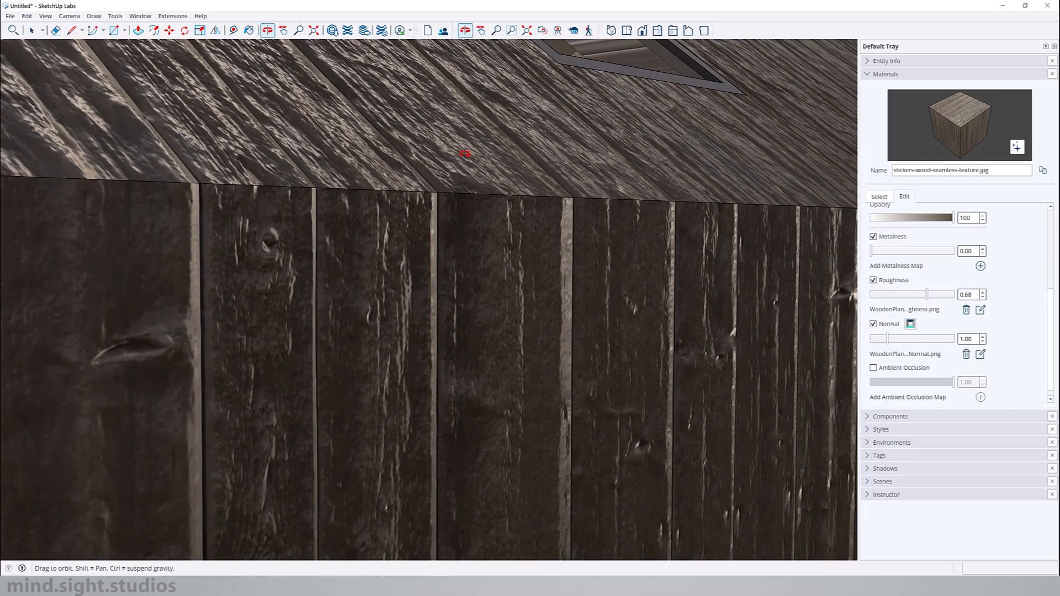
pyautogui.moveTo(936, 338); pyautogui.dragTo(878, 339)
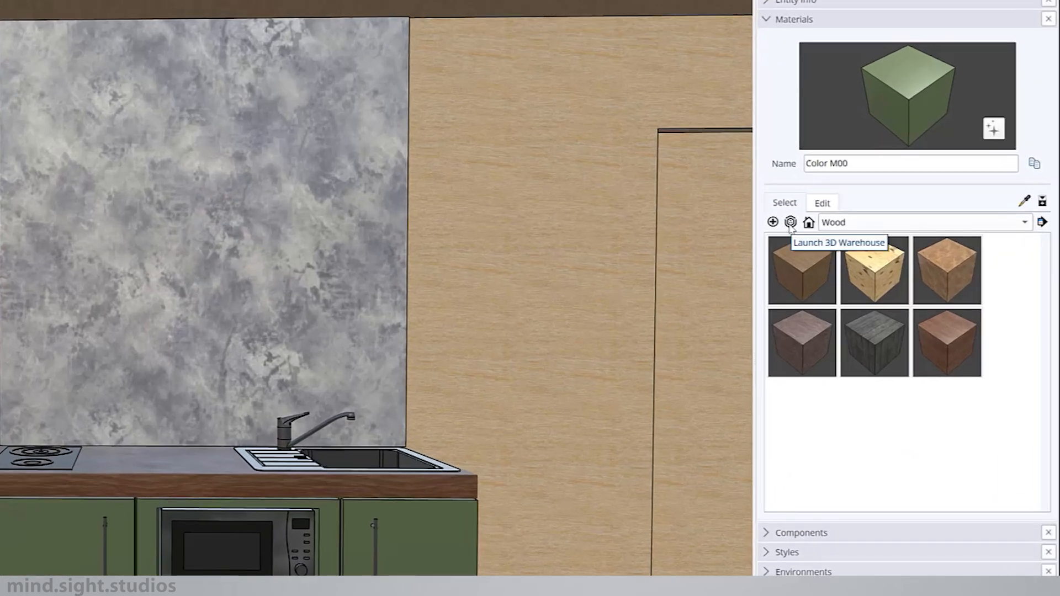
# Launch 3D Warehouse and scroll the Materials page's Wood, Tile and Stone collections.
pyautogui.click(808, 222)
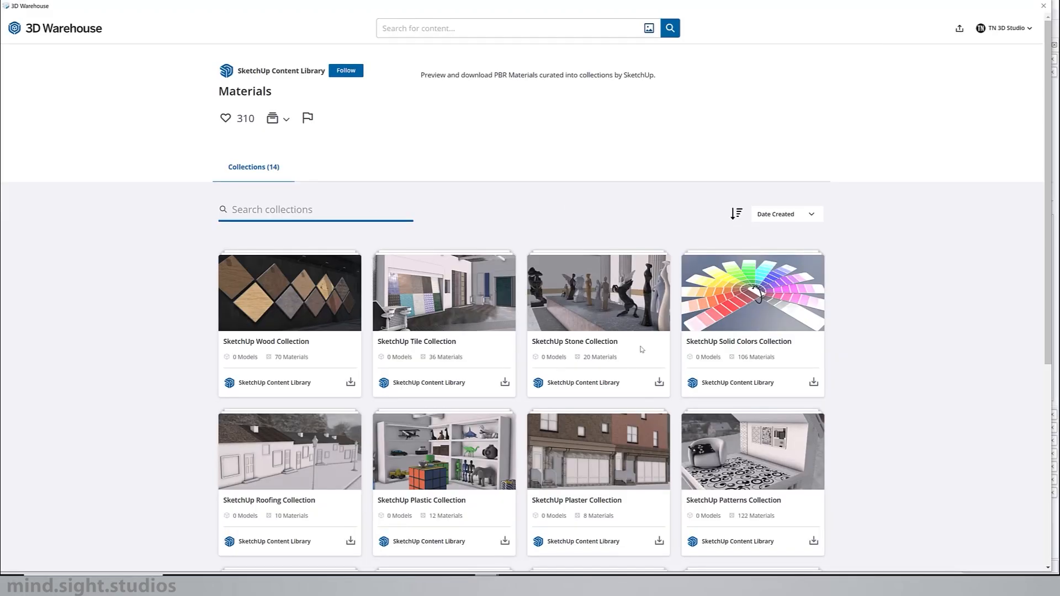
pyautogui.scroll(-3)
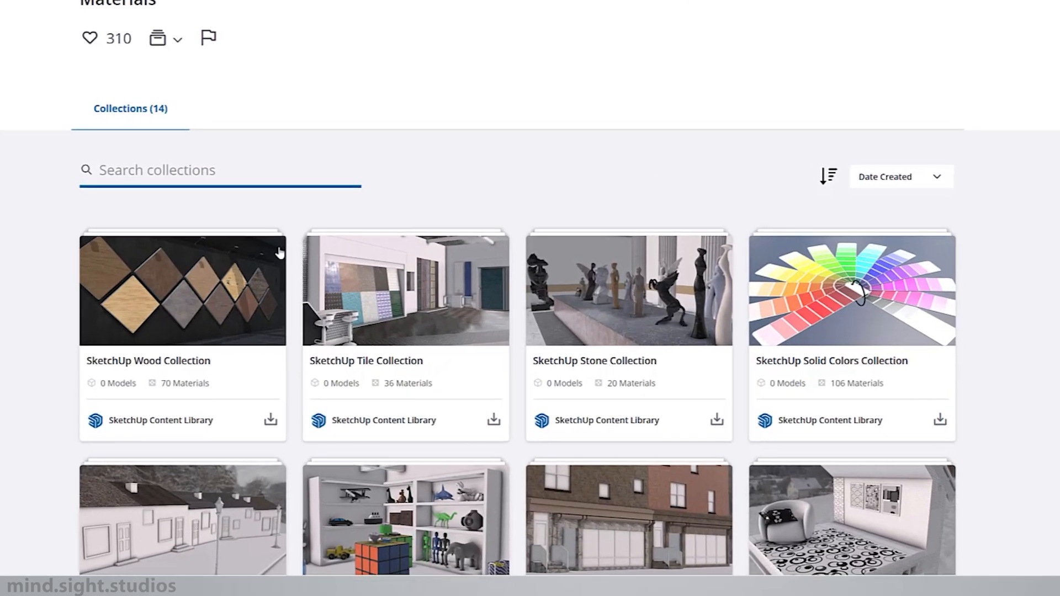
pyautogui.scroll(-3)
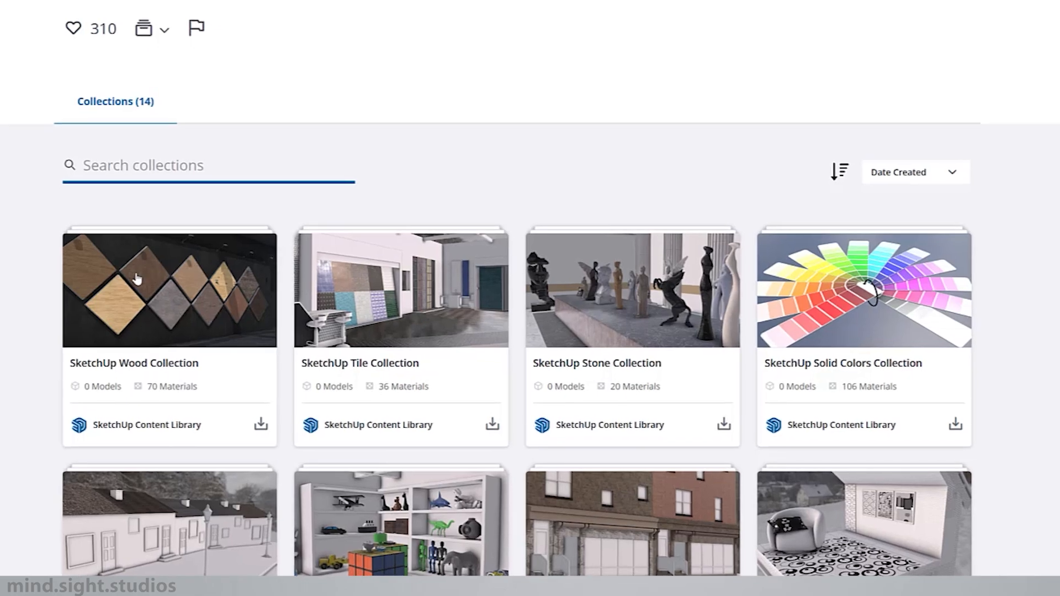
pyautogui.moveTo(537, 280)
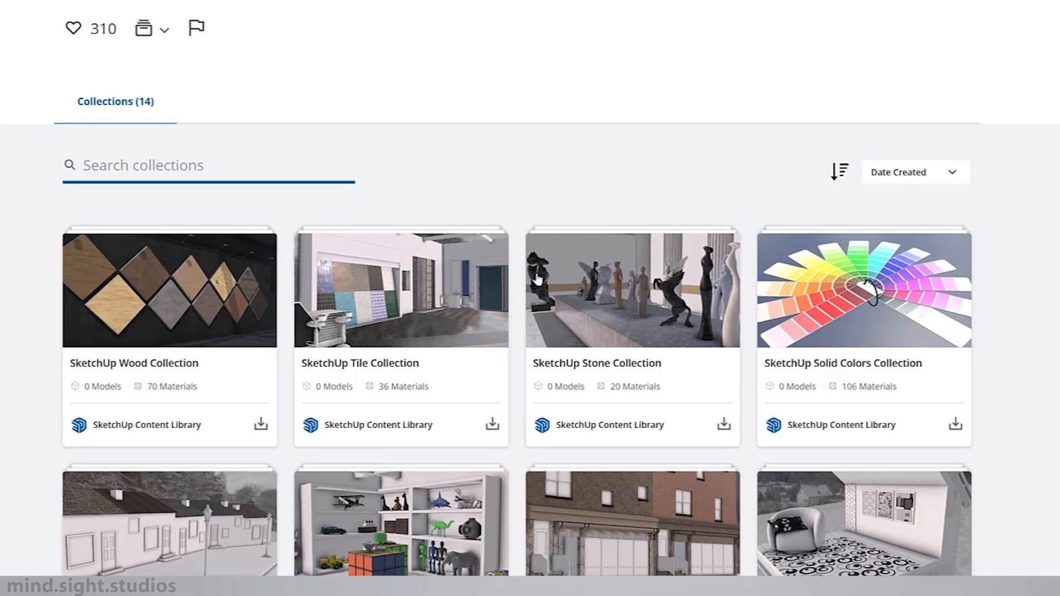
pyautogui.moveTo(892, 287)
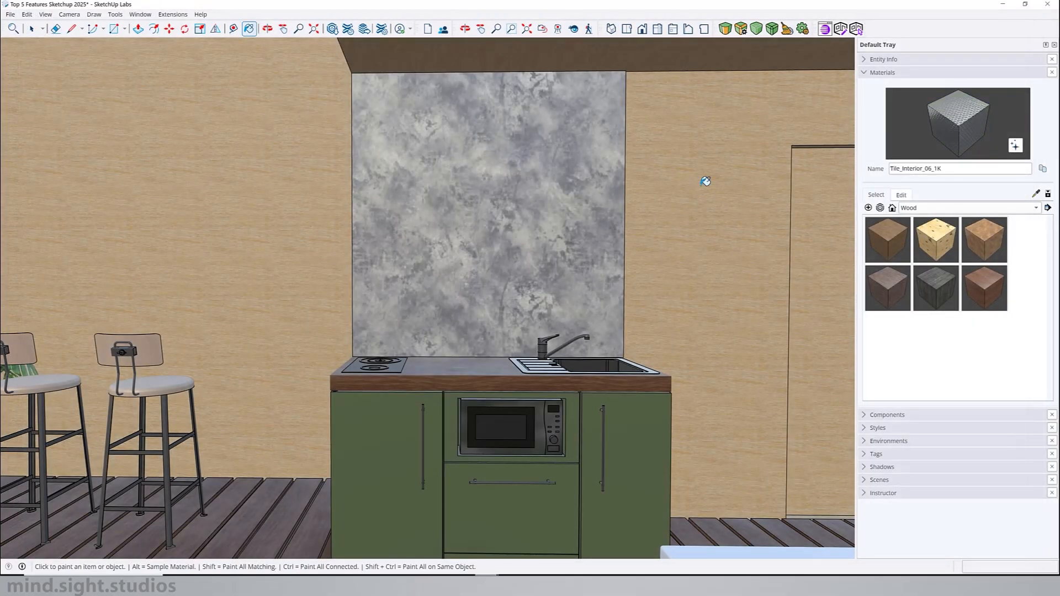
pyautogui.moveTo(508, 221)
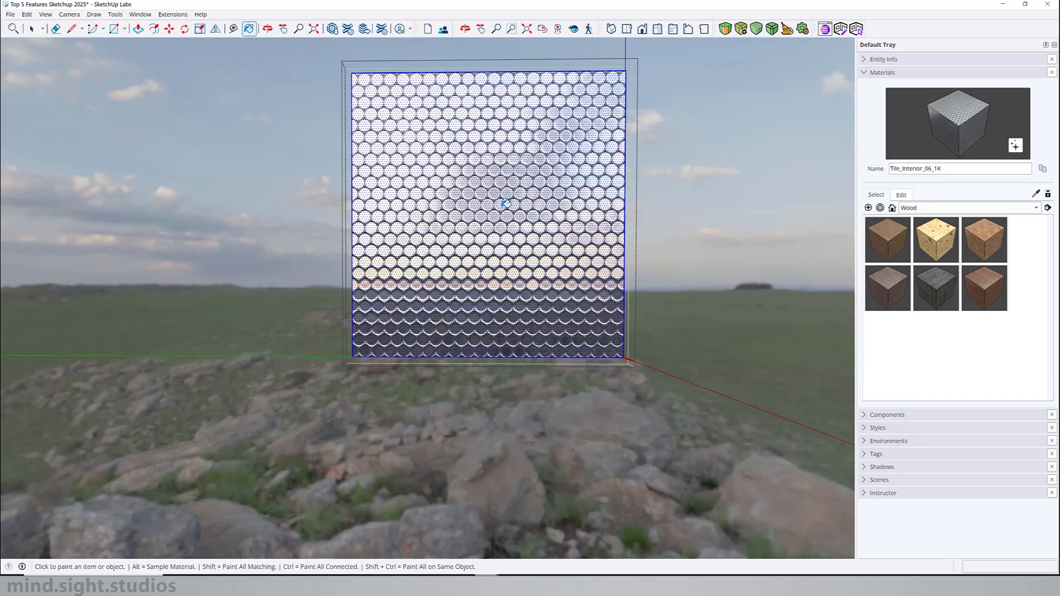
# Paint Tile_Interior_06_1K onto the backsplash, deselect to view it, and scroll.
pyautogui.click(33, 29)
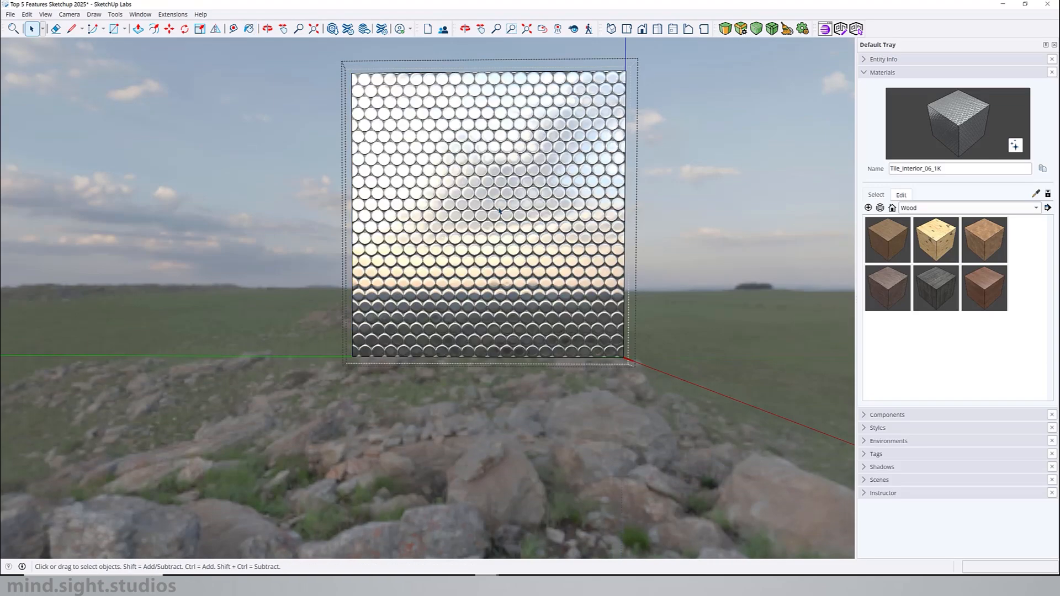
pyautogui.click(900, 194)
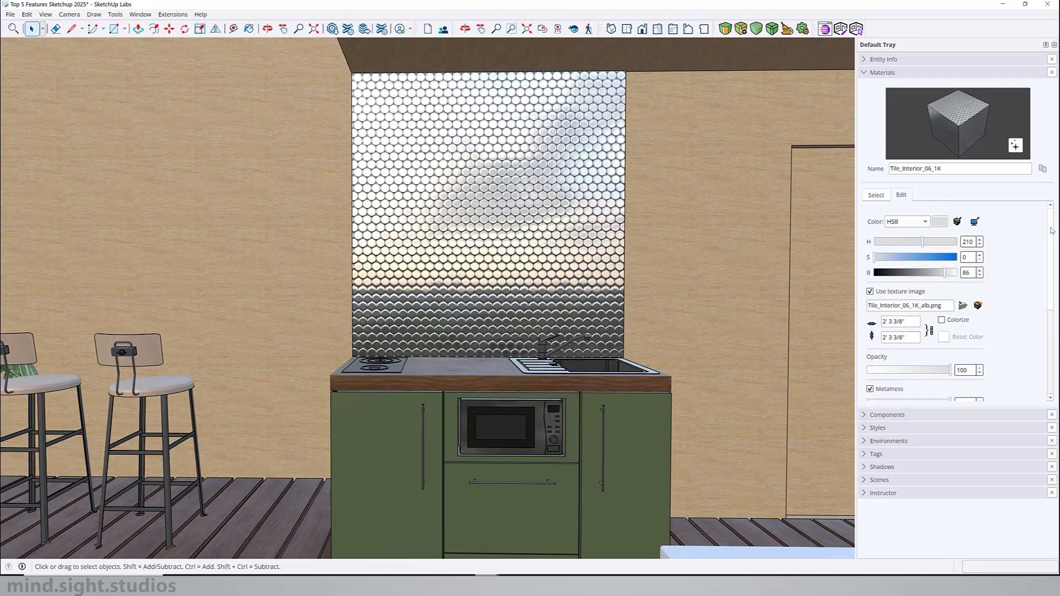
pyautogui.scroll(-3)
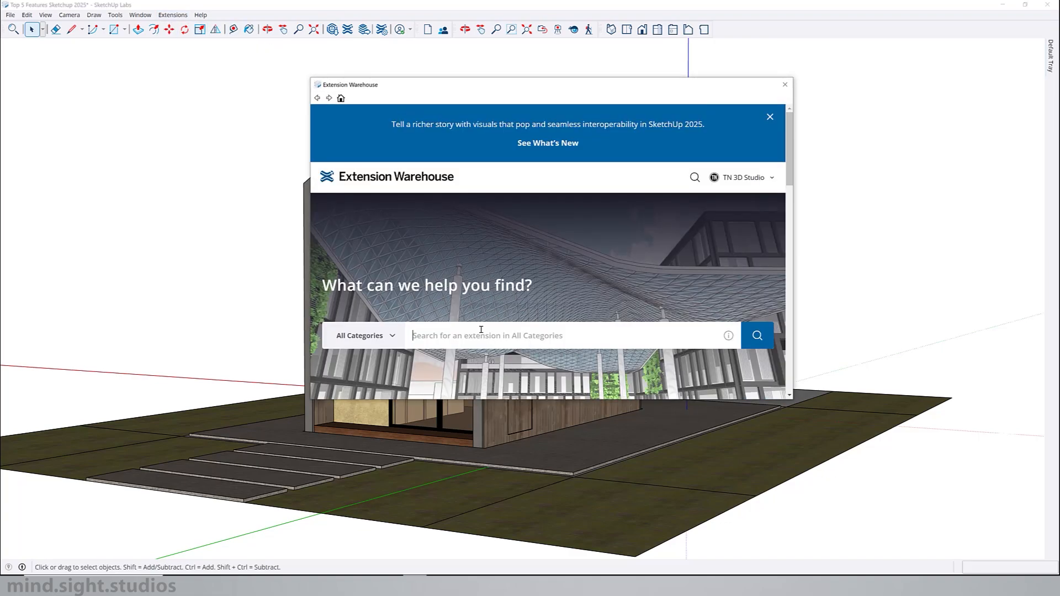
# Search for and install Extension Migrator, proceeding past the compatibility warning.
pyautogui.write('Extension Migrator')
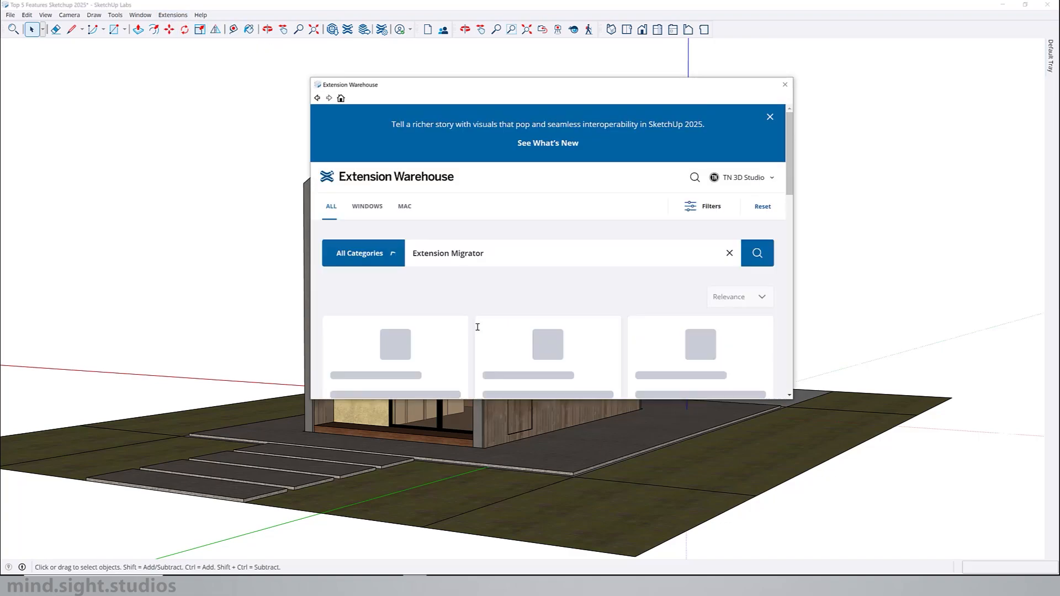
pyautogui.click(756, 253)
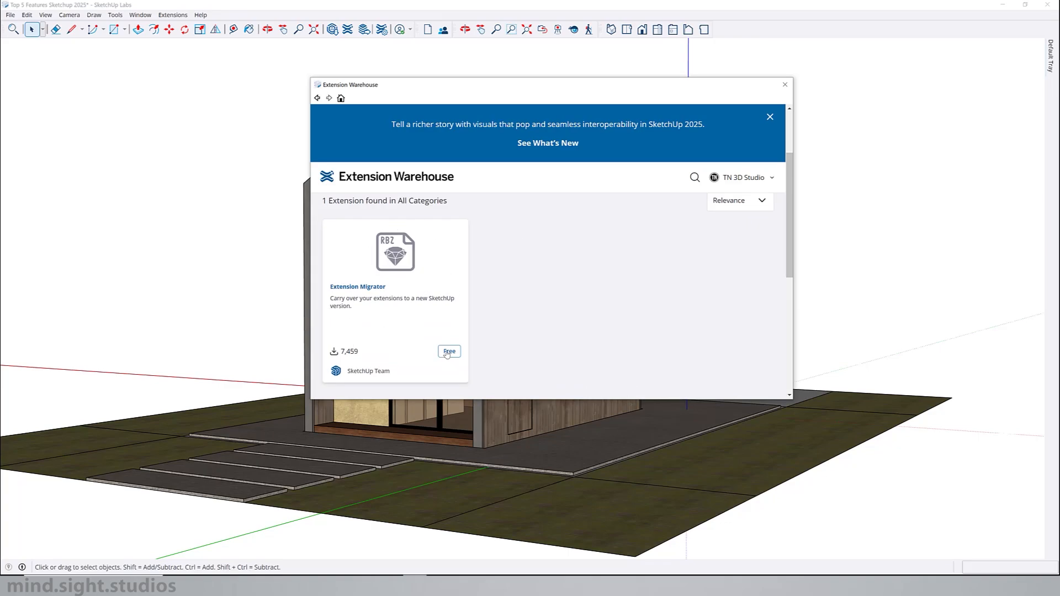
pyautogui.click(449, 352)
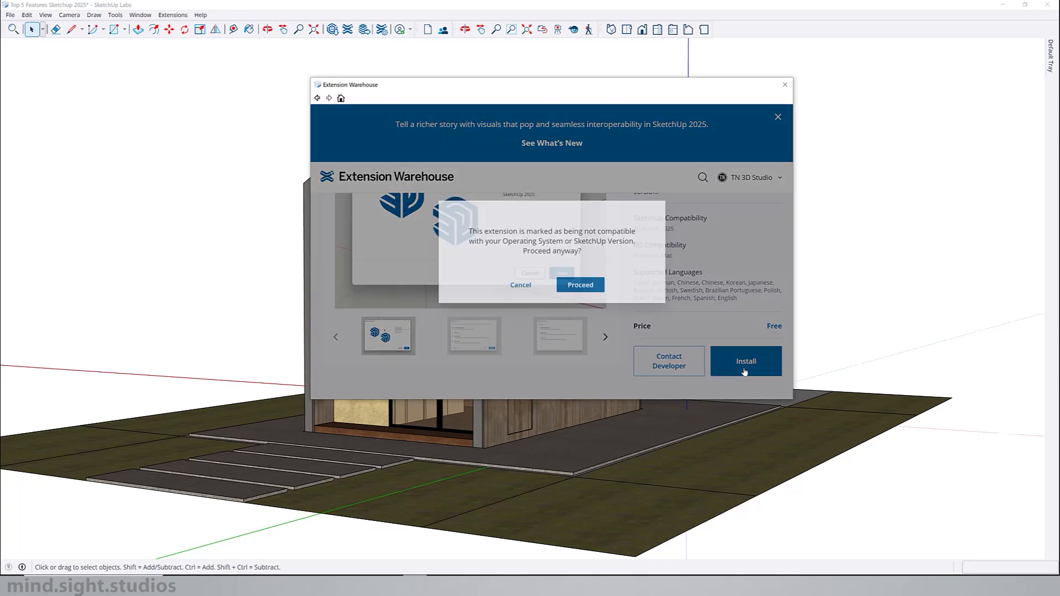
pyautogui.click(578, 285)
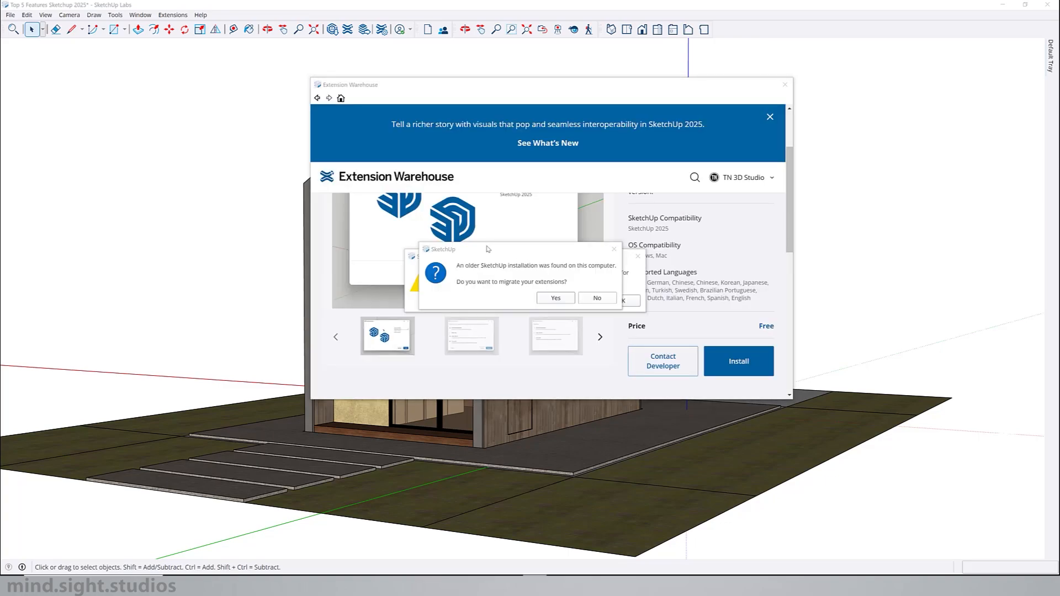
pyautogui.moveTo(477, 273)
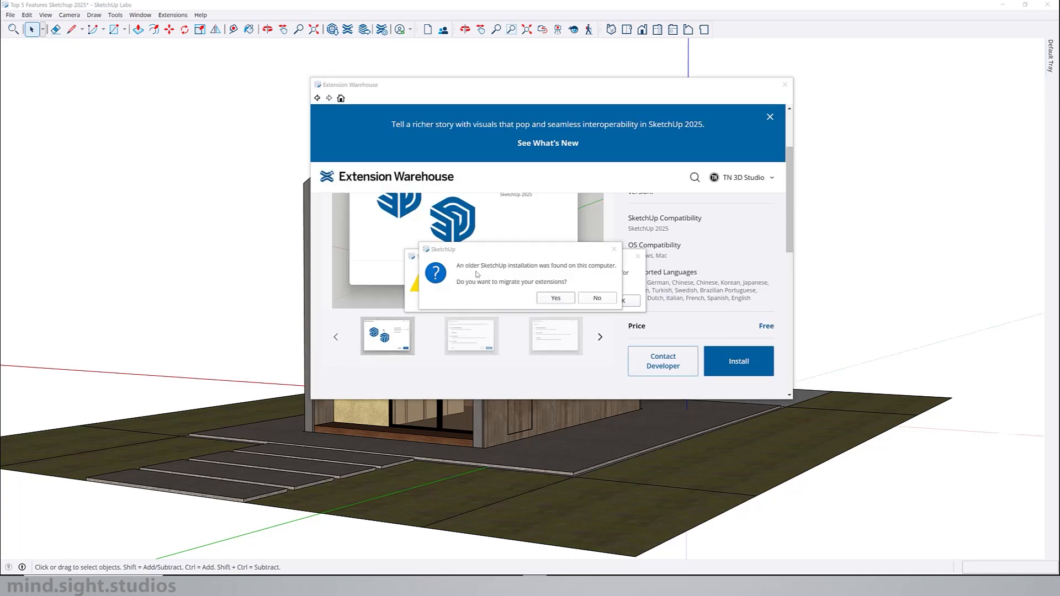
pyautogui.moveTo(550, 270)
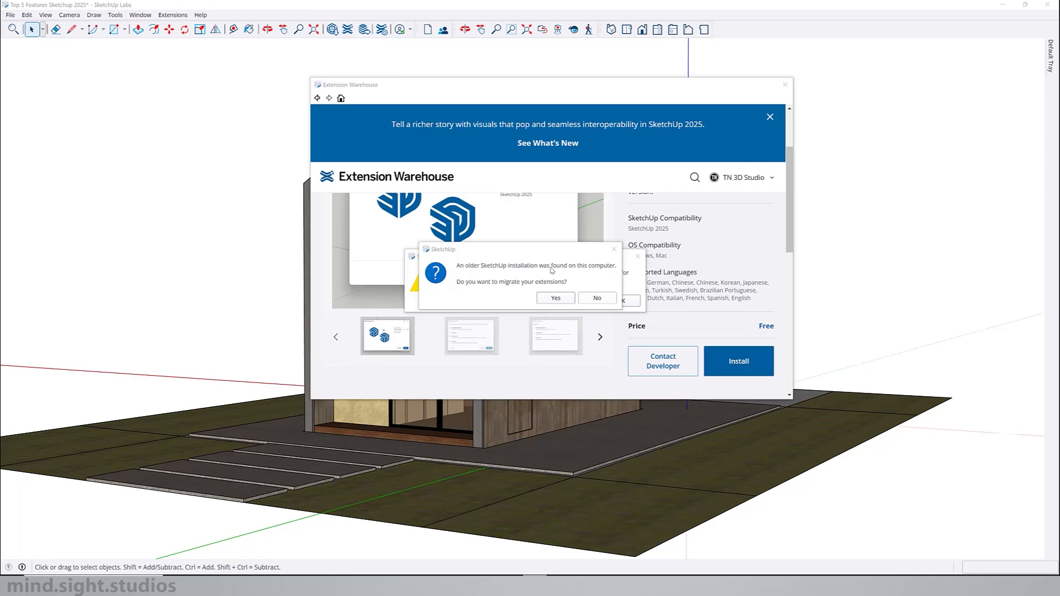
pyautogui.moveTo(482, 289)
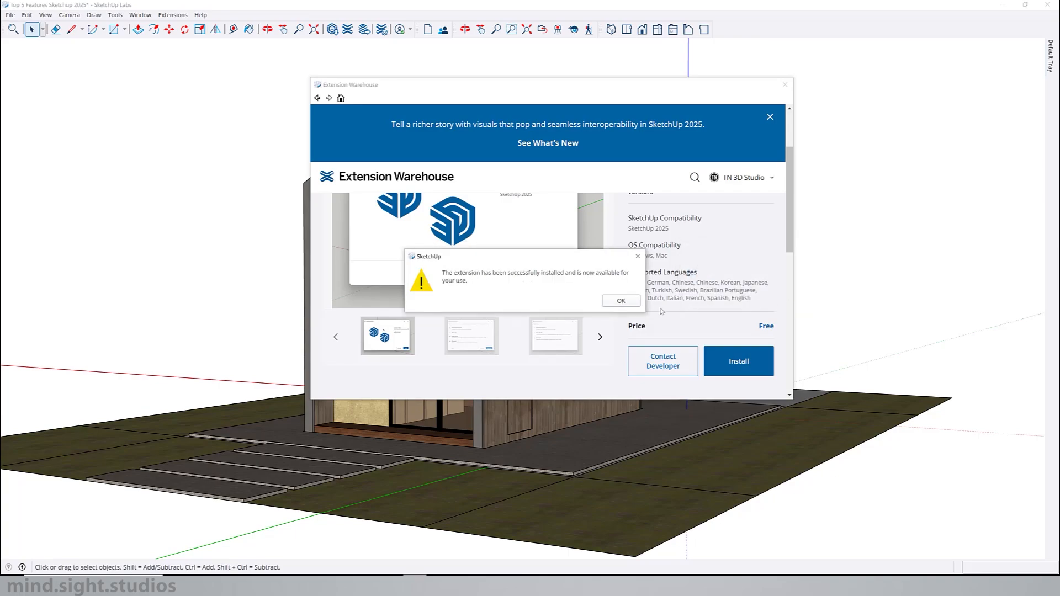
pyautogui.click(620, 300)
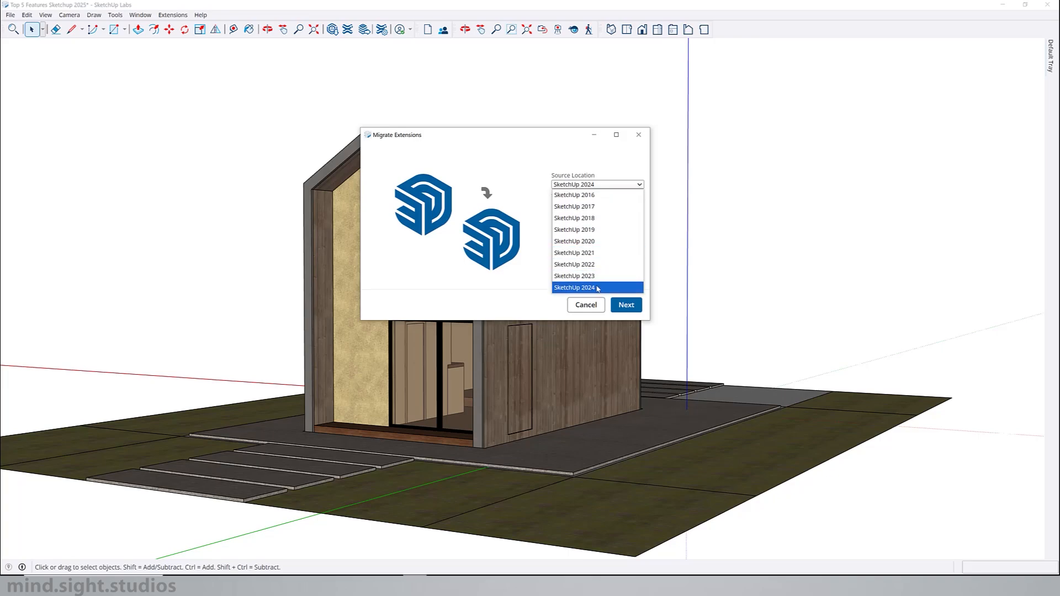
# Migrate SketchUp 2024 extensions including Architextures, choosing Restart Later.
pyautogui.click(624, 305)
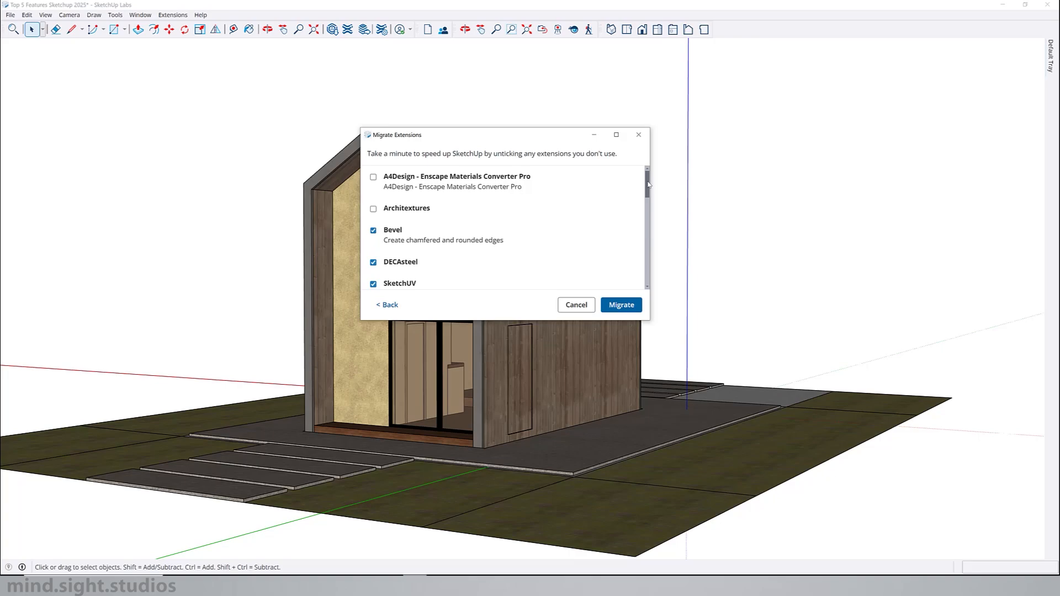
pyautogui.click(372, 208)
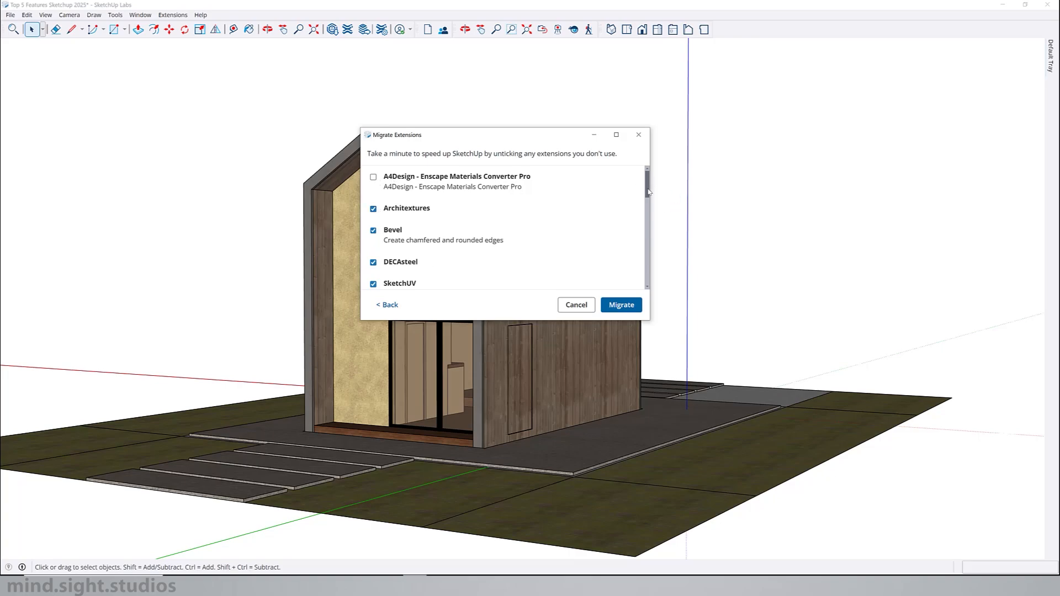
pyautogui.scroll(-3)
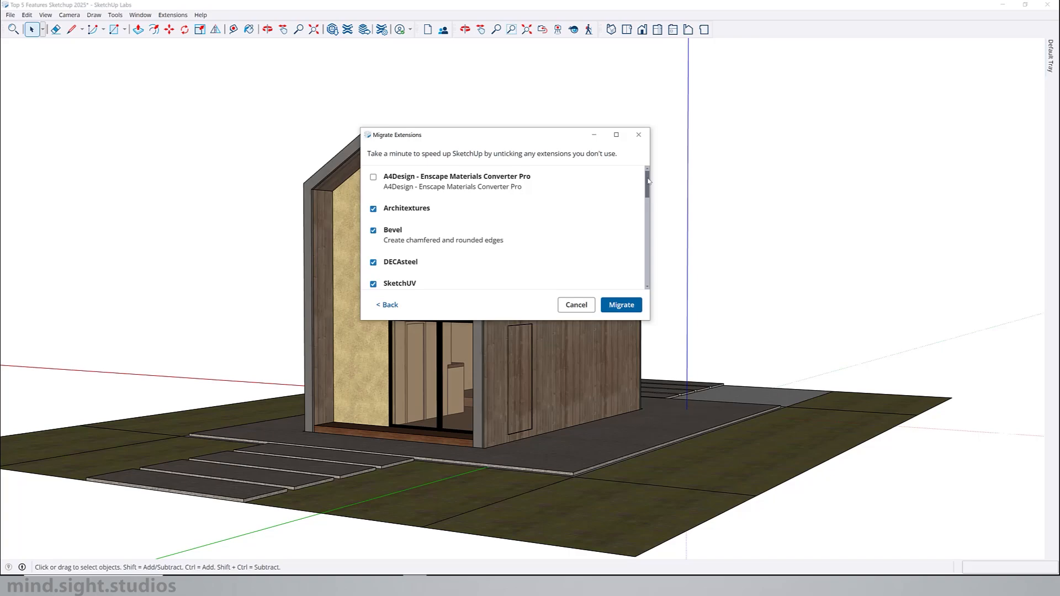
pyautogui.click(620, 304)
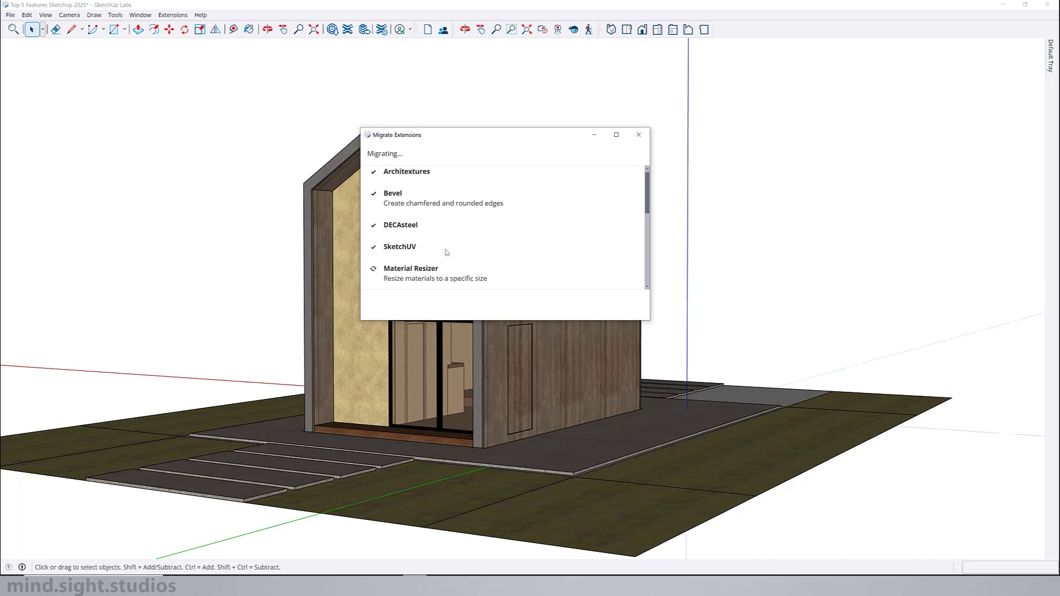
pyautogui.scroll(-3)
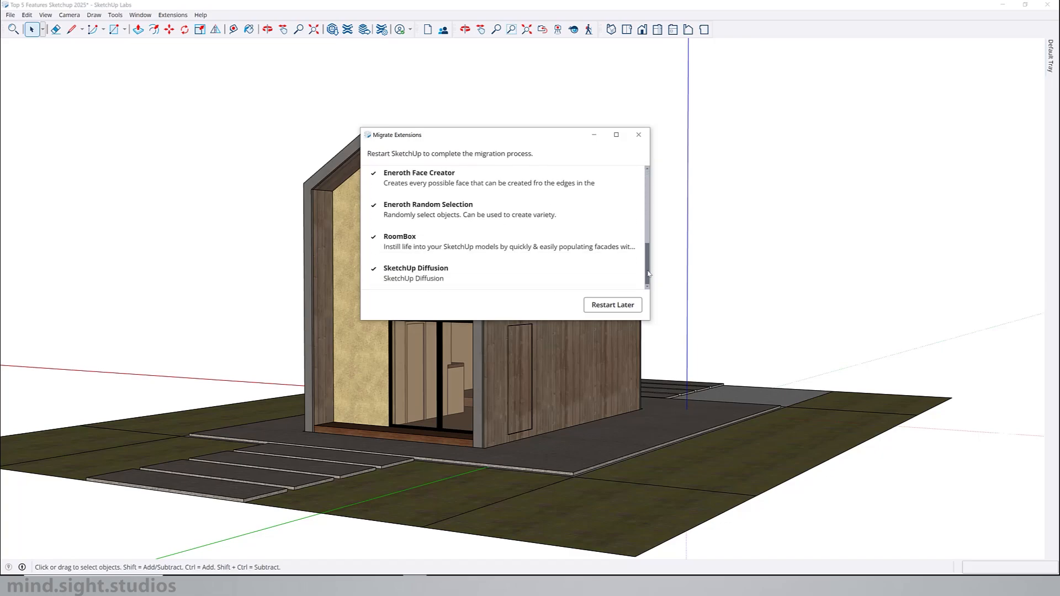
pyautogui.click(611, 305)
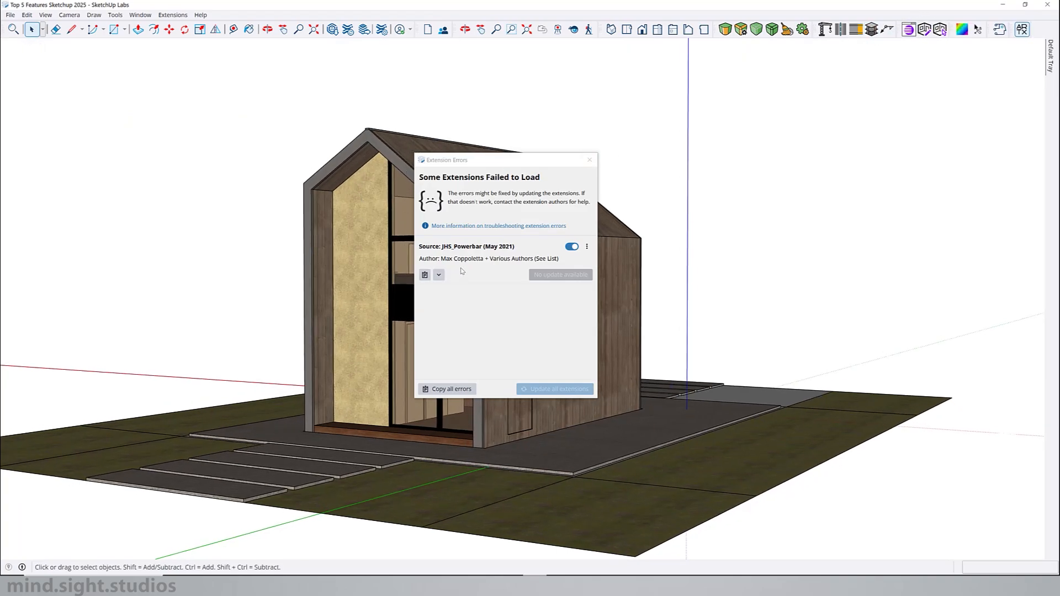
pyautogui.moveTo(520, 219)
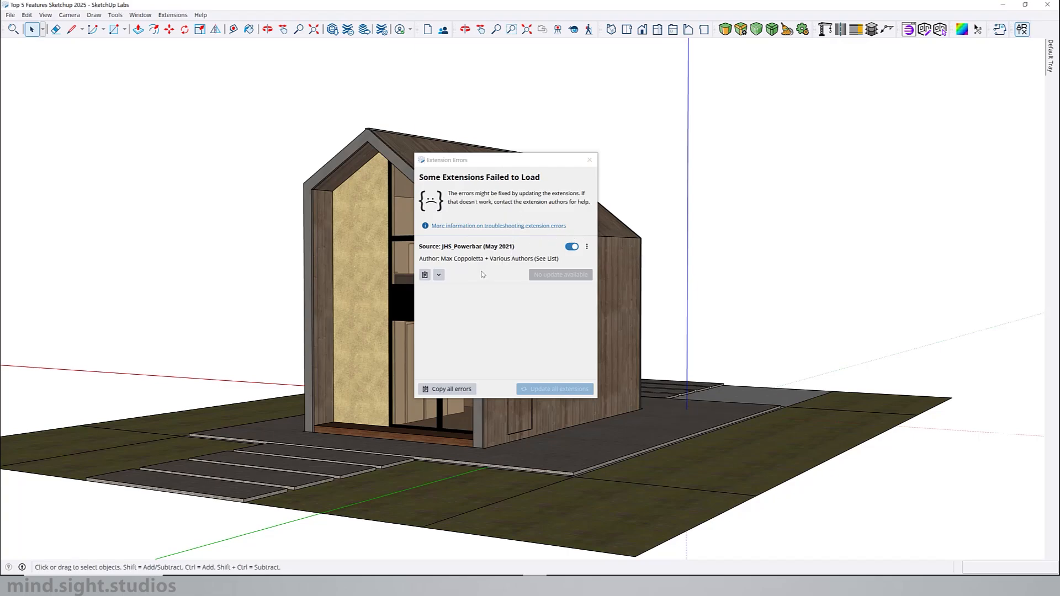
pyautogui.moveTo(476, 256)
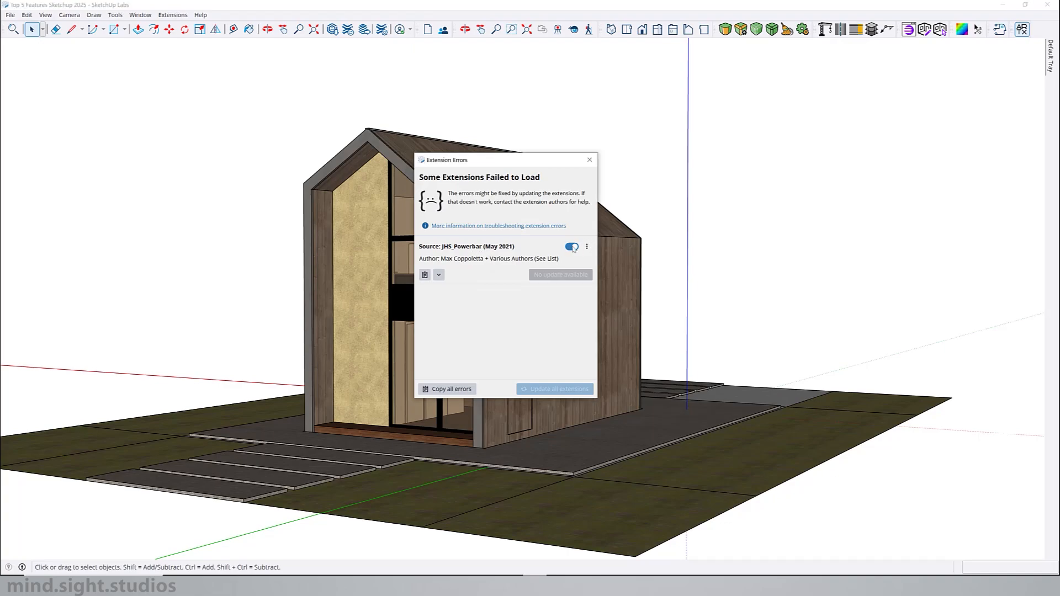
pyautogui.moveTo(572, 247)
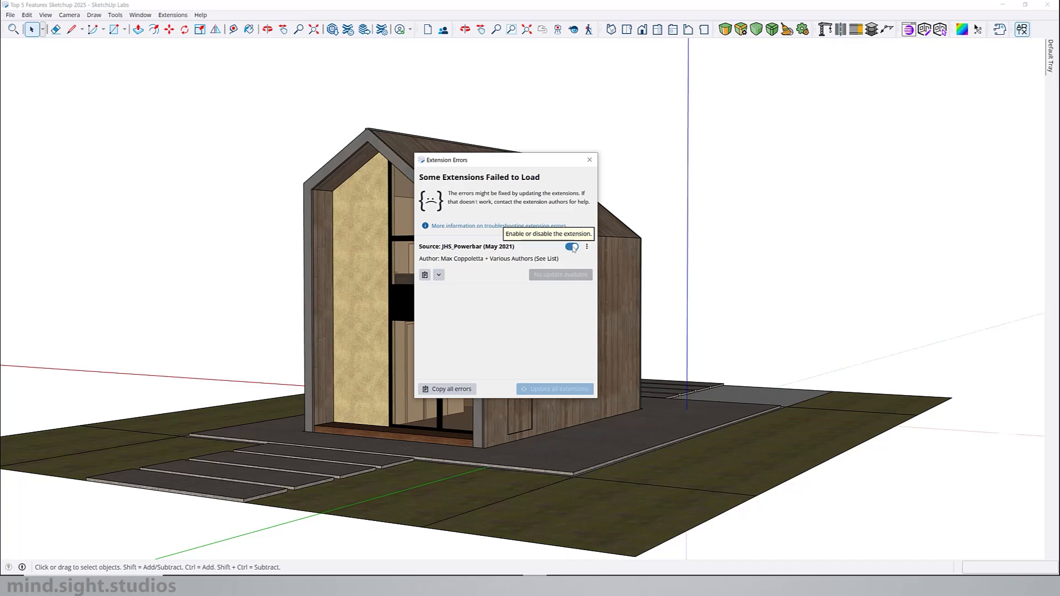
# Check the Extension Errors notice for the failed JH5_Powerbar extension's toggle.
pyautogui.click(586, 246)
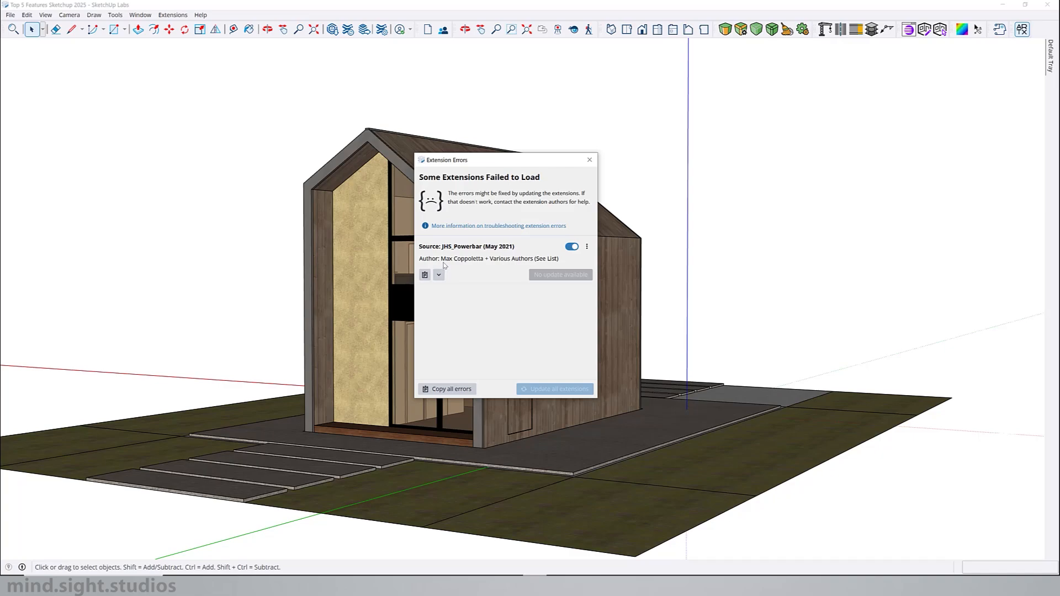
pyautogui.moveTo(445, 264)
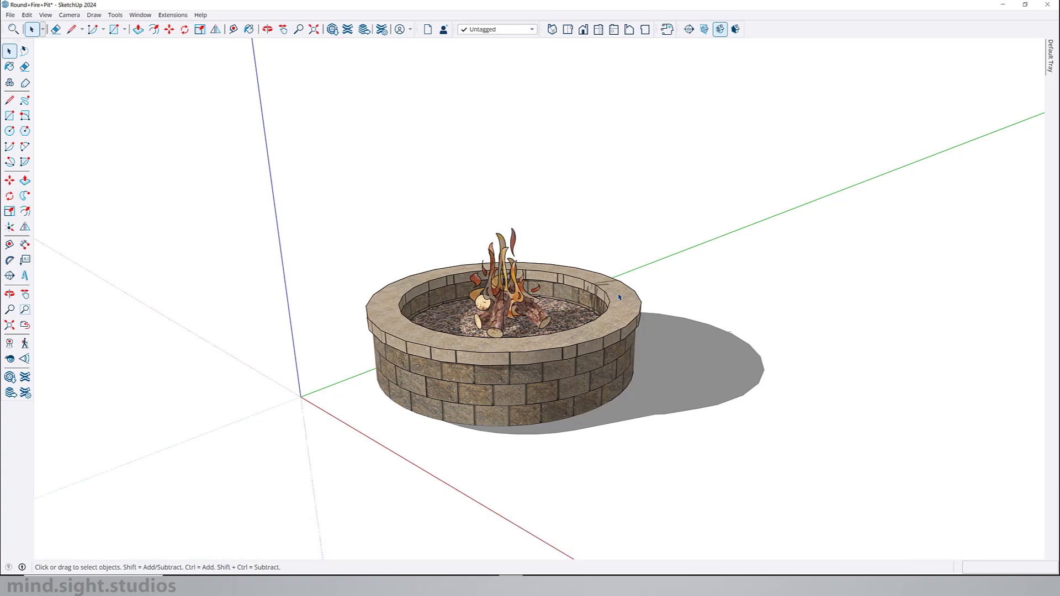
# Select the Round Fire Pit model in SketchUp 2024 for copying.
pyautogui.click(265, 29)
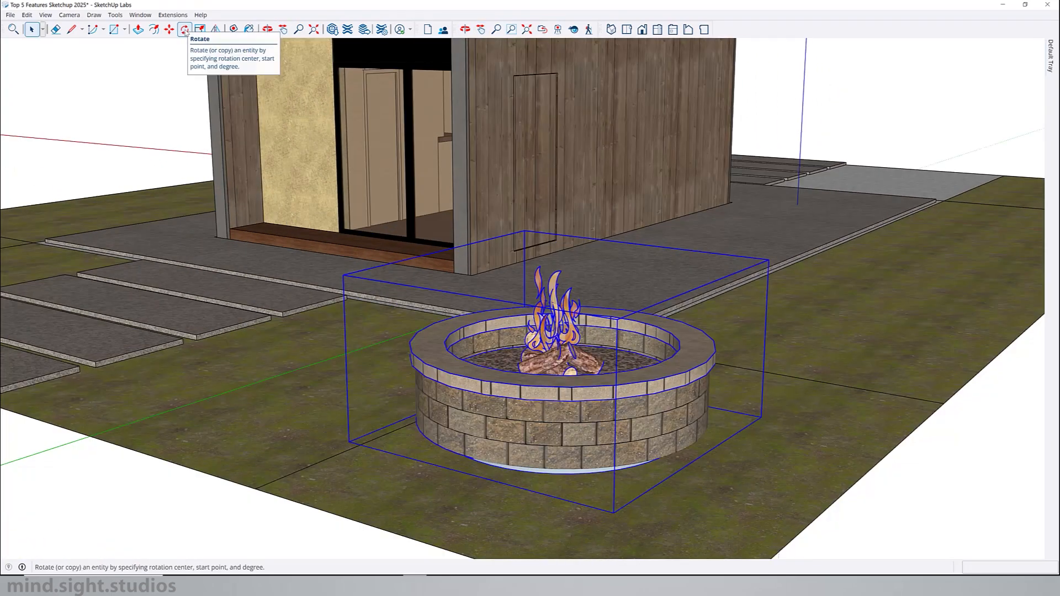
# Rotate the fire pit into place on the lawn beside the wooden bench.
pyautogui.click(184, 29)
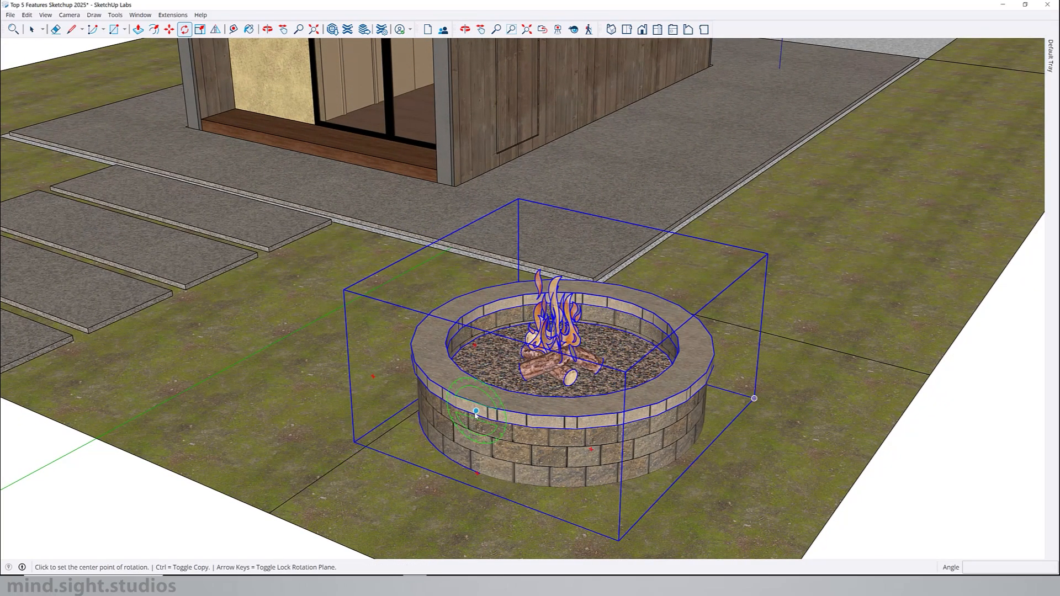
pyautogui.click(475, 411)
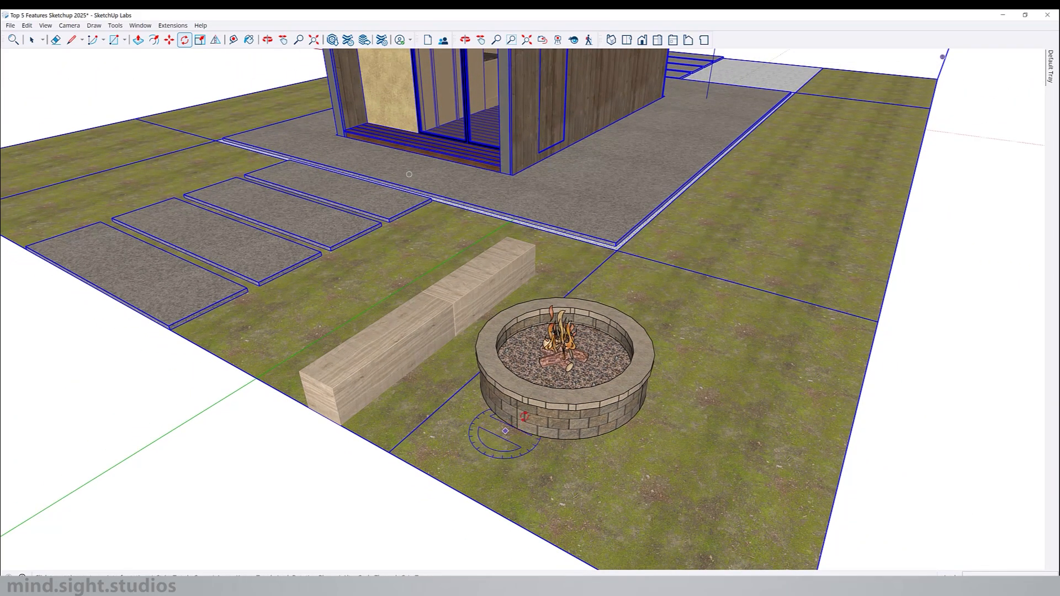
pyautogui.click(568, 352)
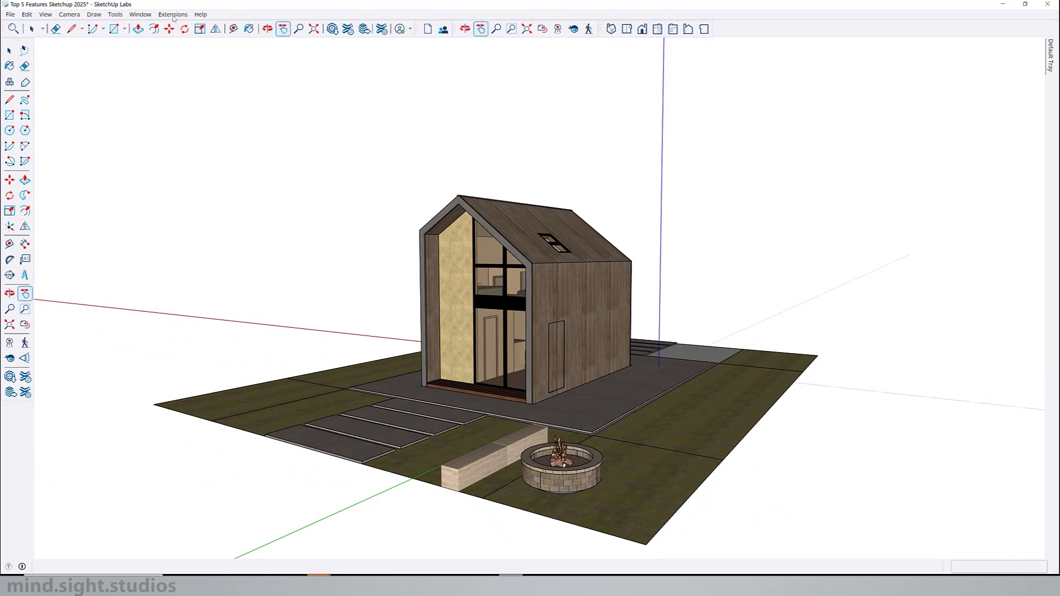
# Review the Extensions menu and Model Info, then answer the purge reminder on saving.
pyautogui.click(171, 13)
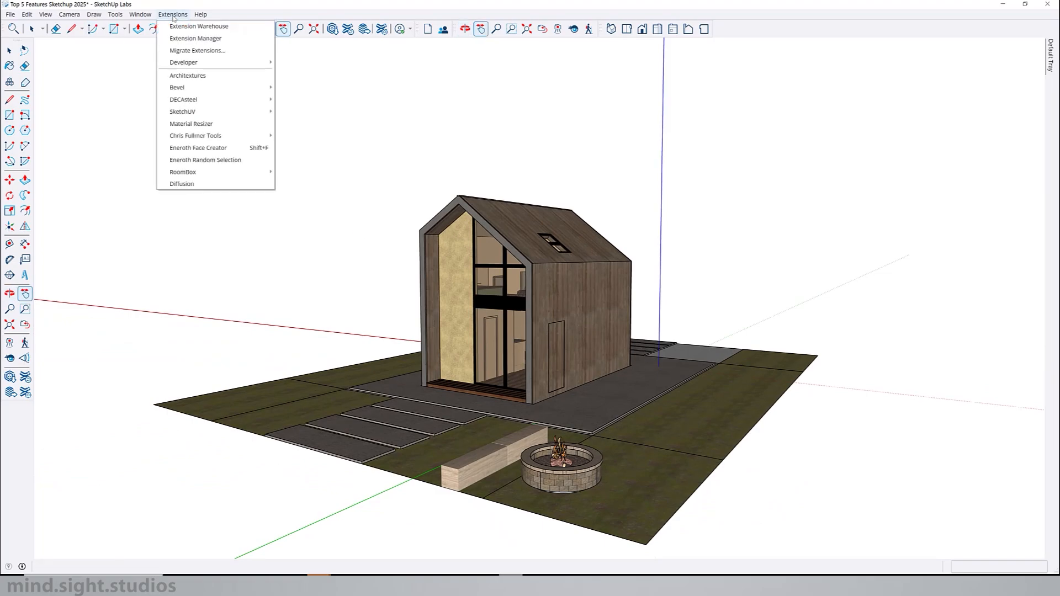
pyautogui.click(139, 14)
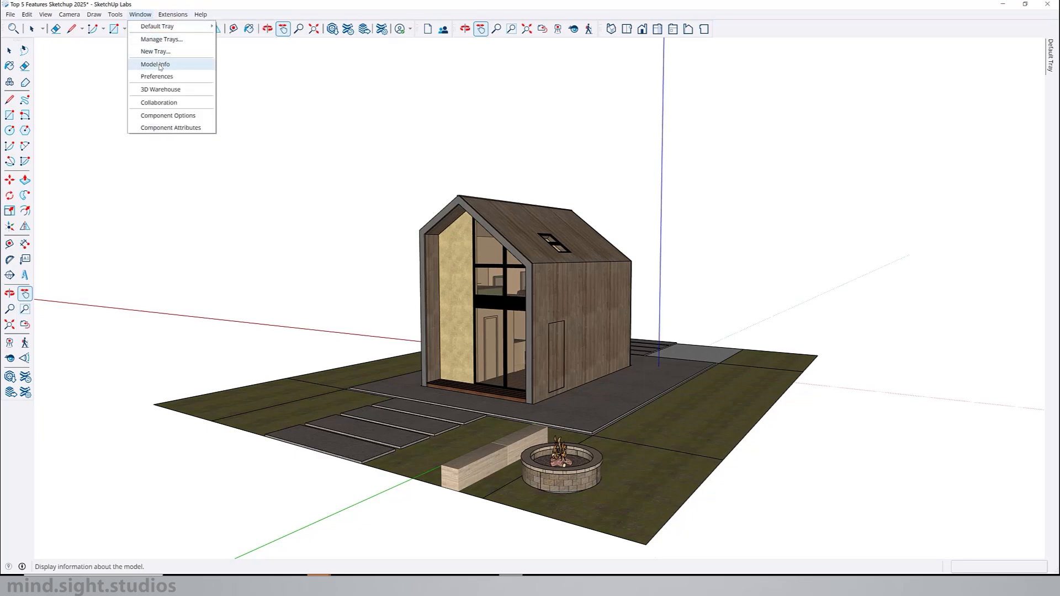
pyautogui.click(154, 64)
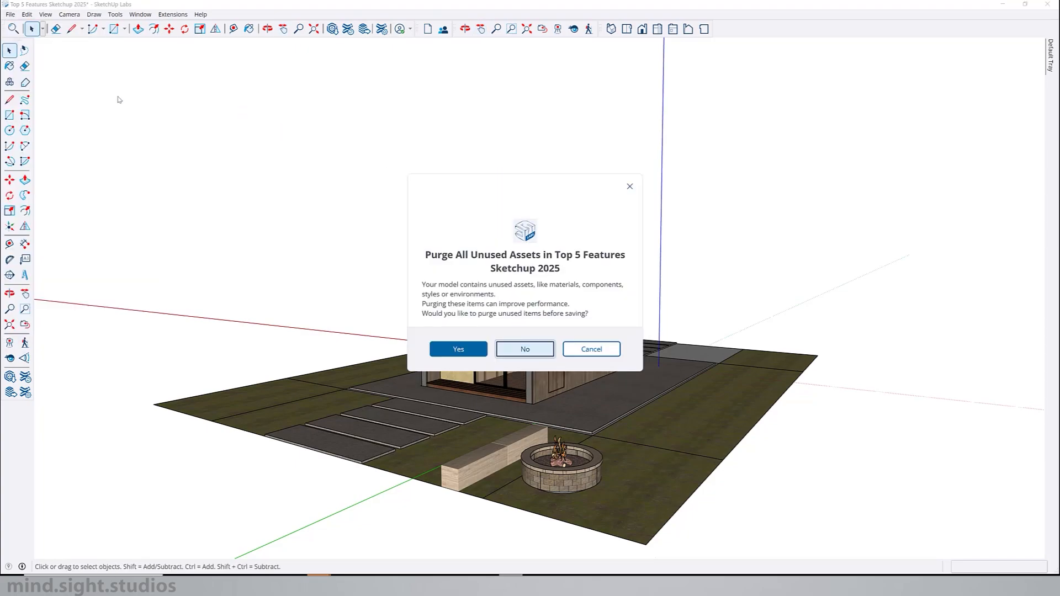
pyautogui.moveTo(430, 269)
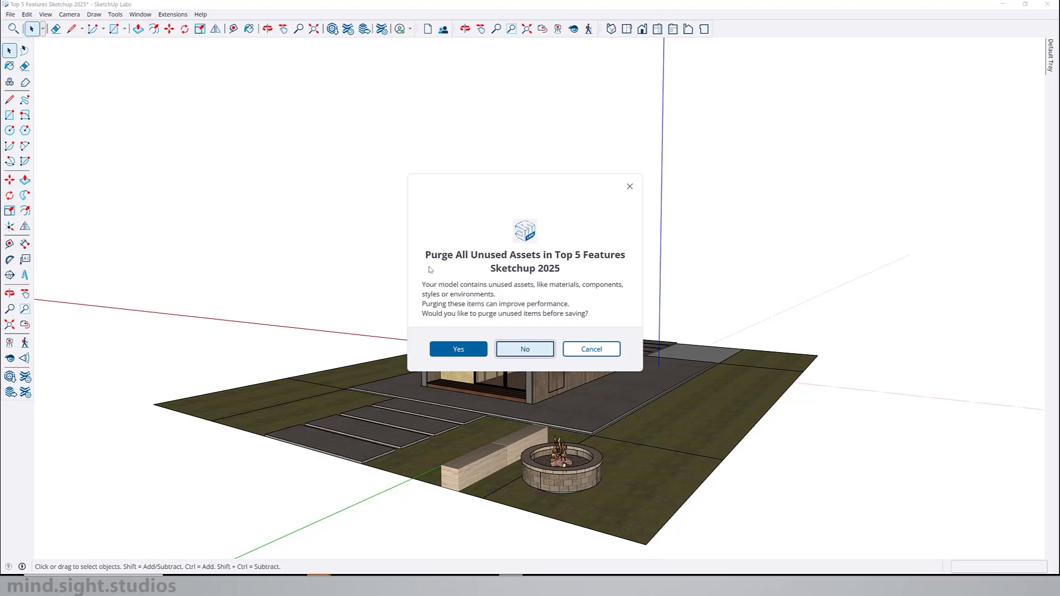
pyautogui.moveTo(518, 294)
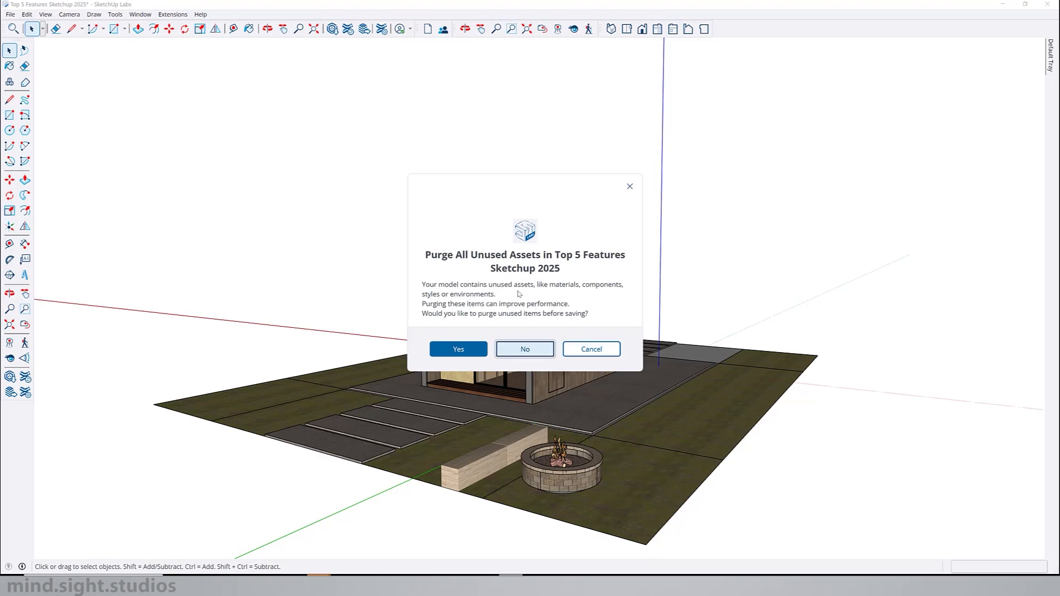
pyautogui.moveTo(515, 293)
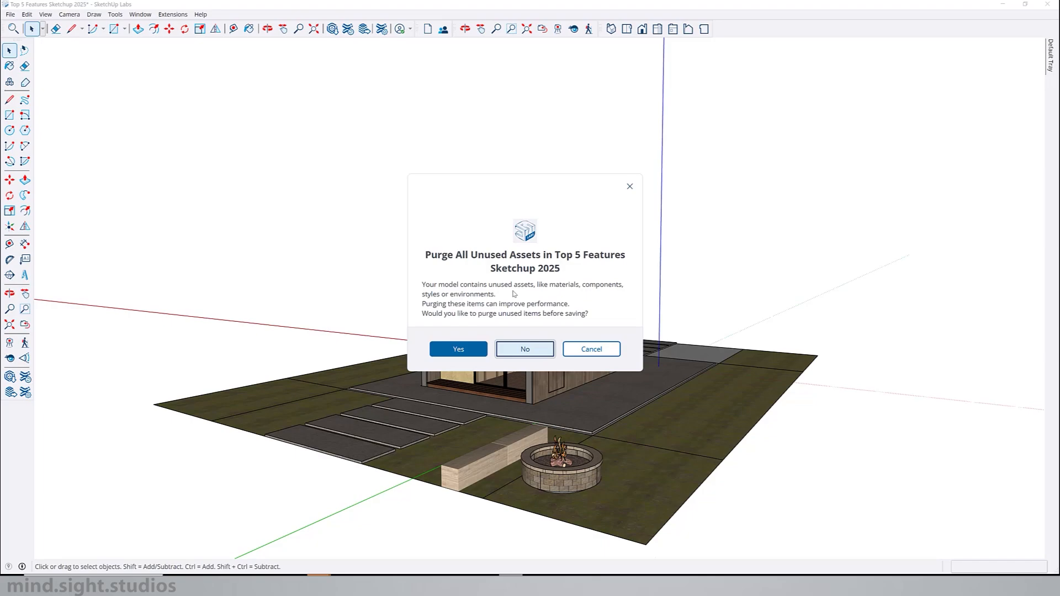
pyautogui.click(457, 349)
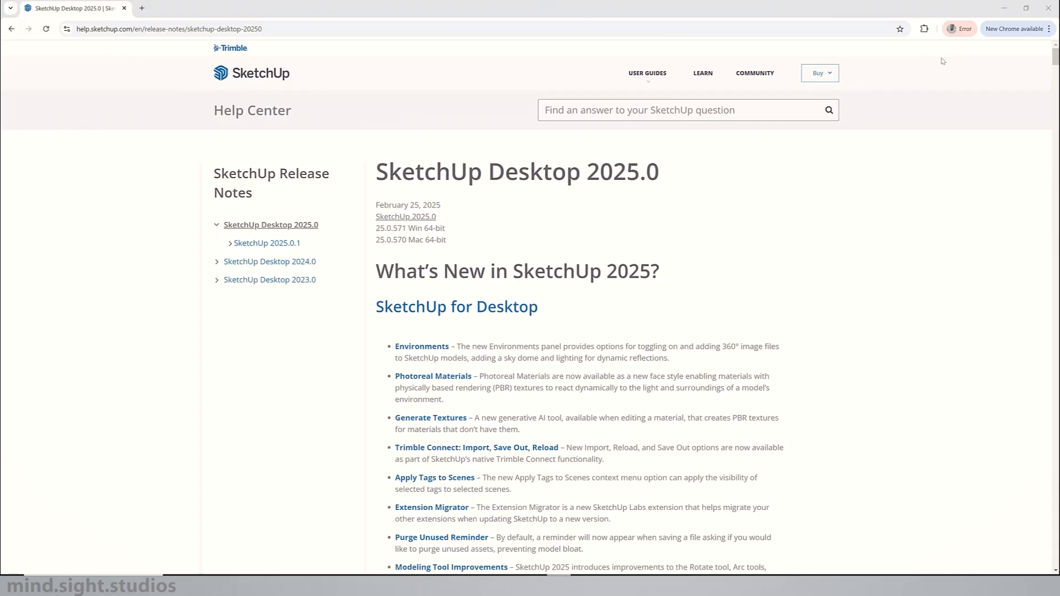
# Scroll the SketchUp Desktop 2025.0 release notes to reveal the remaining features.
pyautogui.scroll(-3)
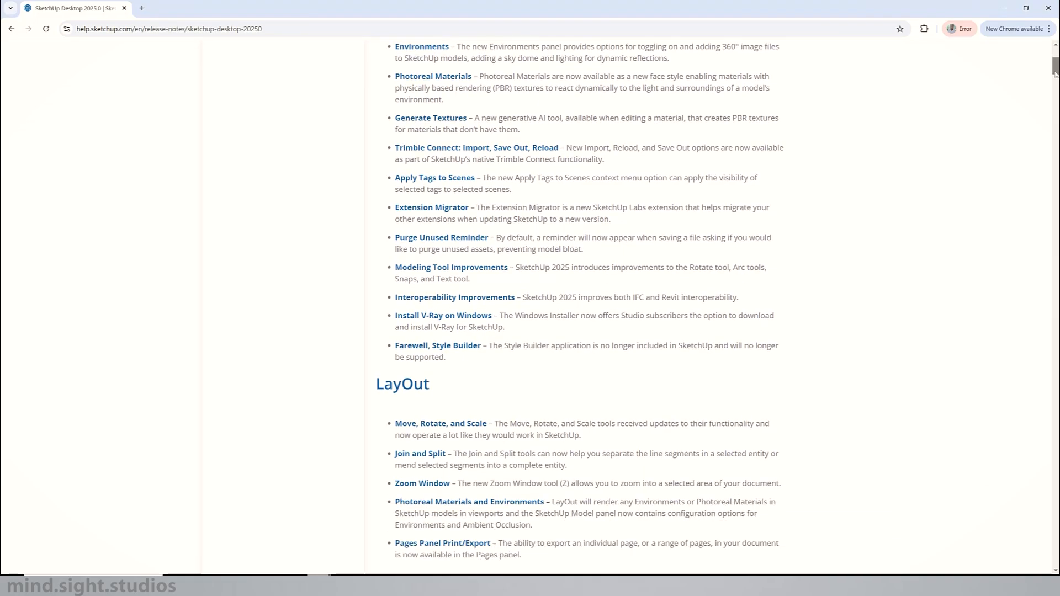